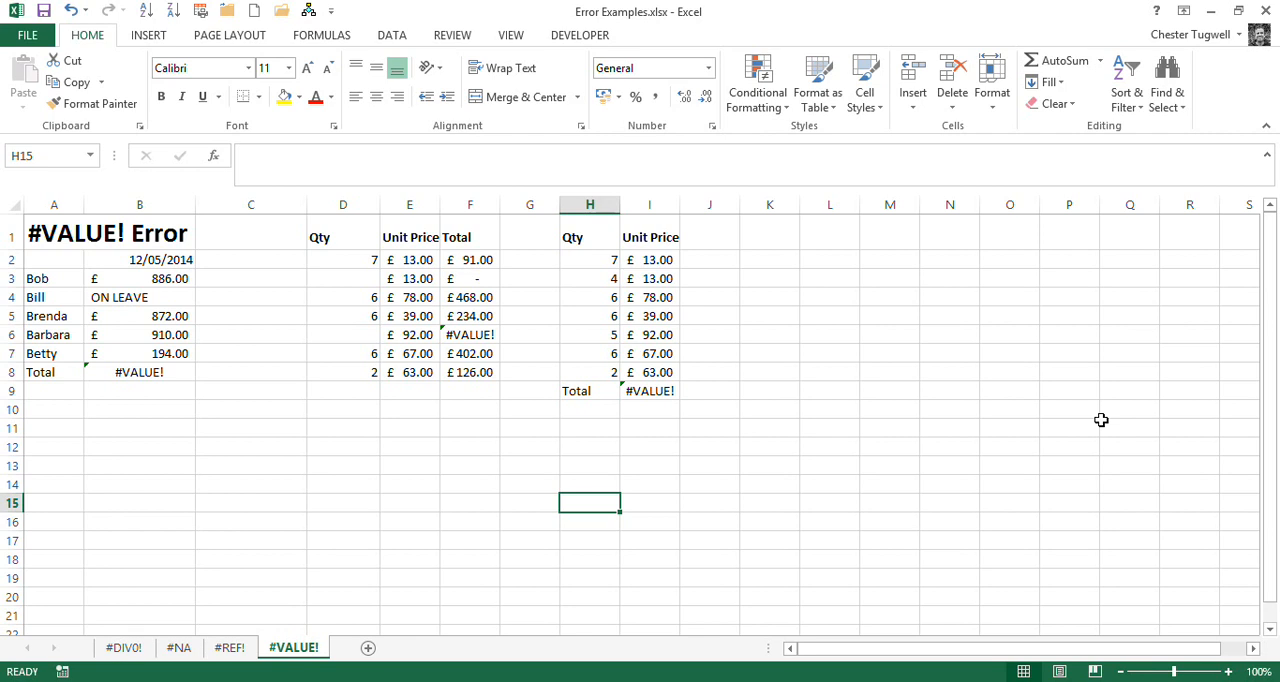
pyautogui.moveTo(147, 280)
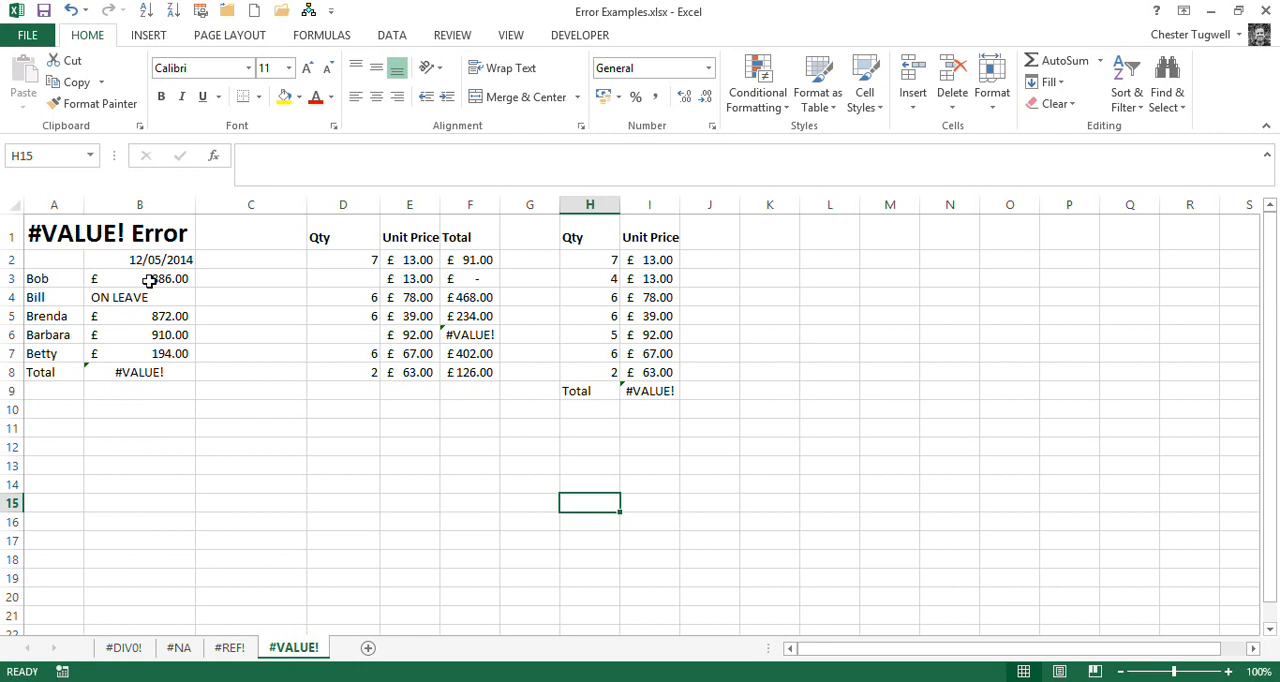
pyautogui.moveTo(139, 372)
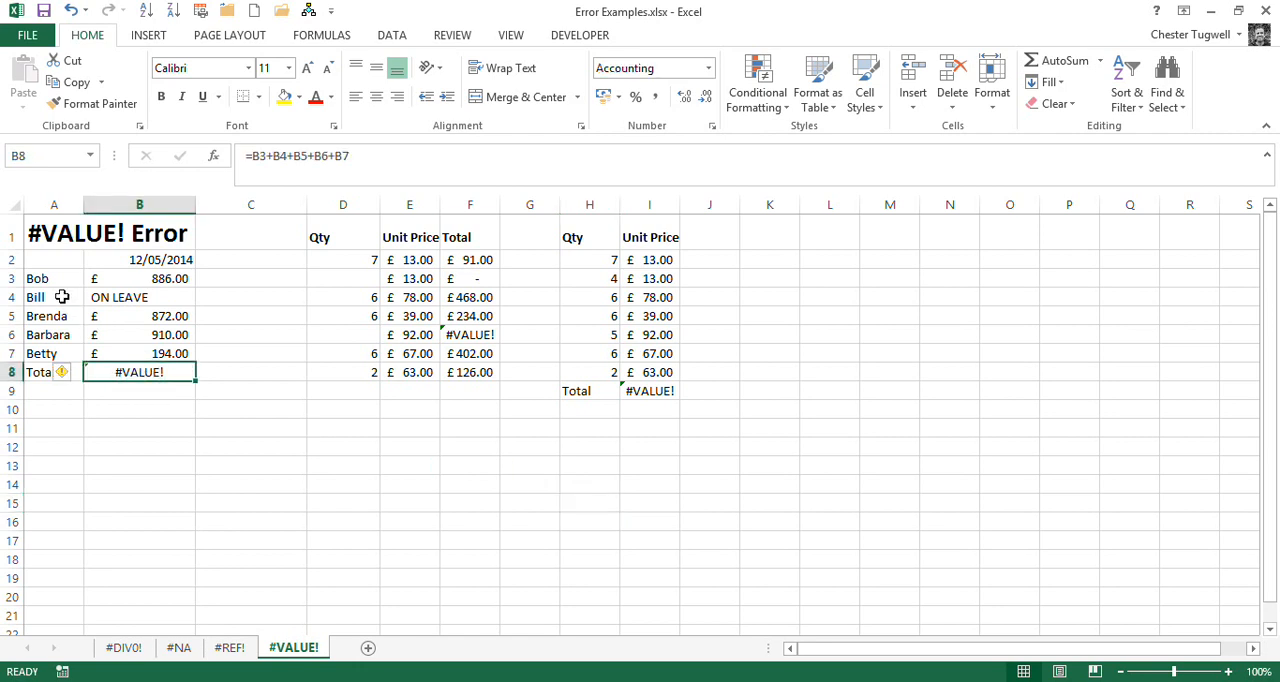
pyautogui.moveTo(183, 259)
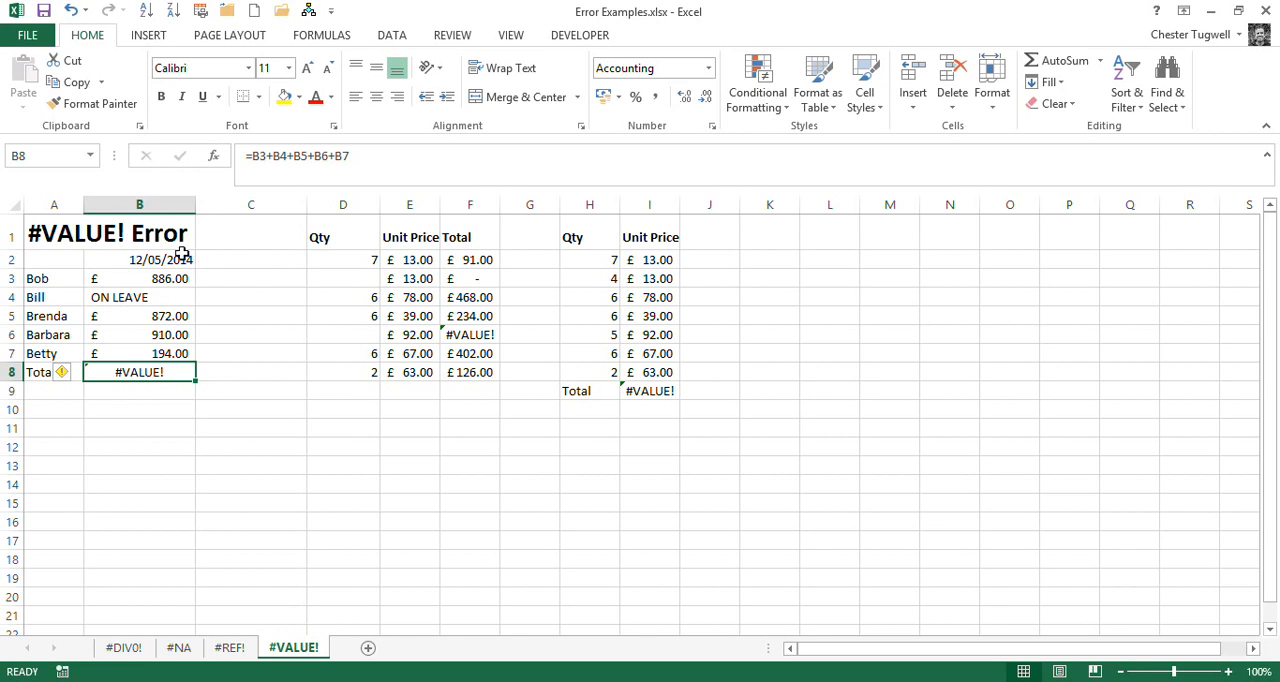
pyautogui.moveTo(185, 275)
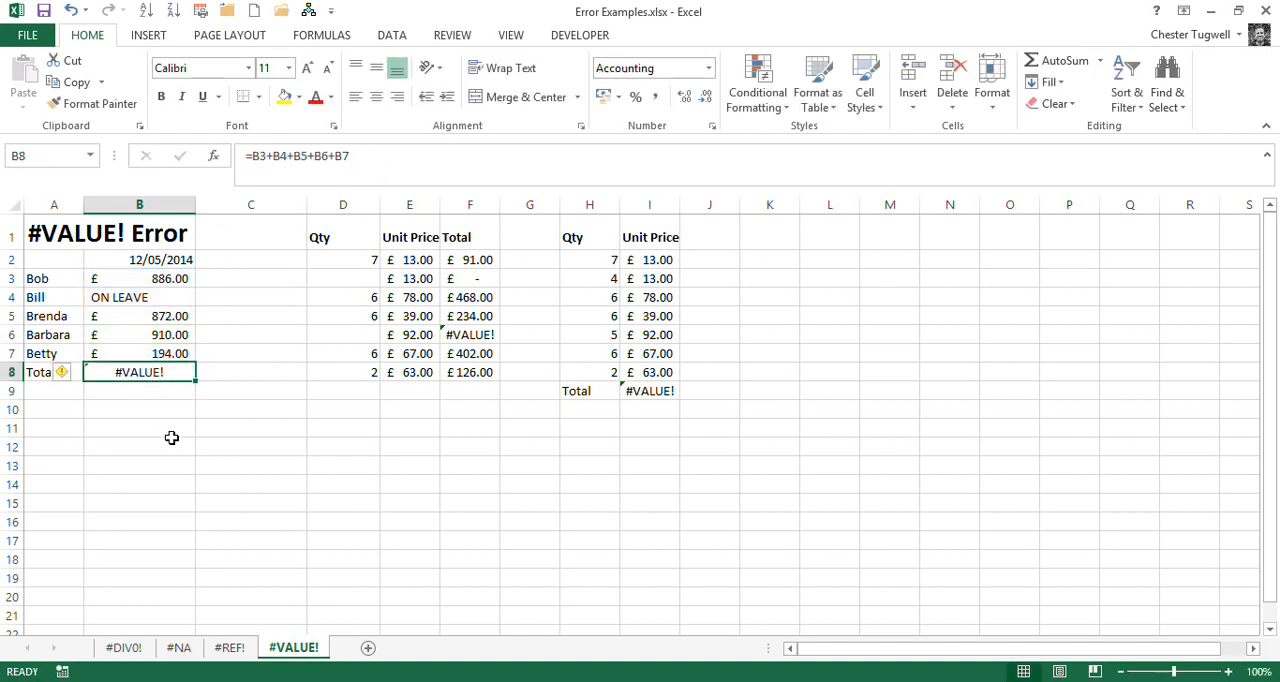
pyautogui.moveTo(175, 301)
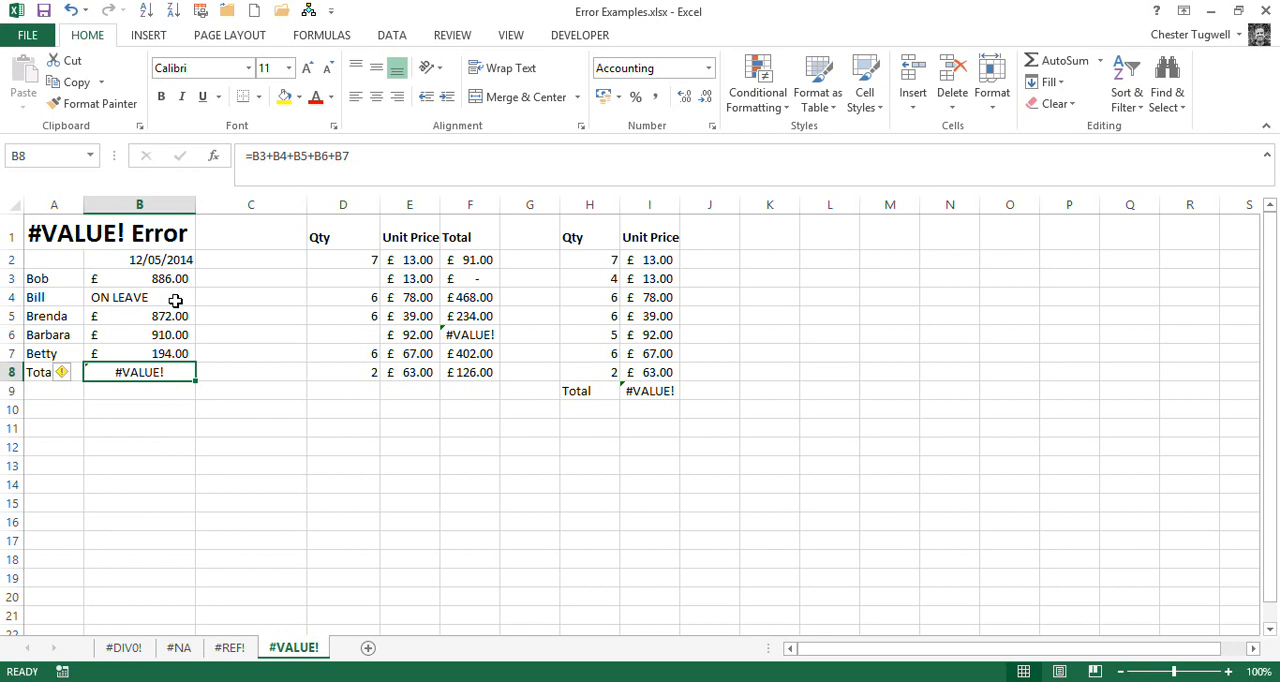
pyautogui.moveTo(124, 308)
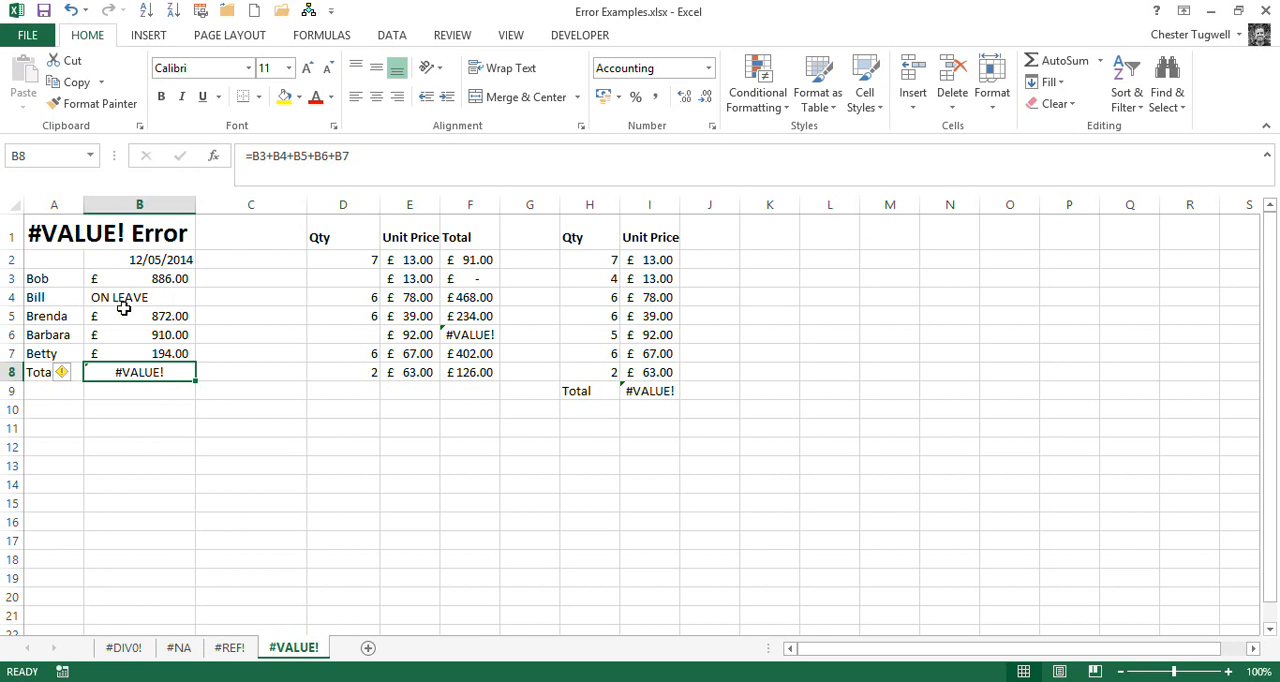
pyautogui.moveTo(147, 296)
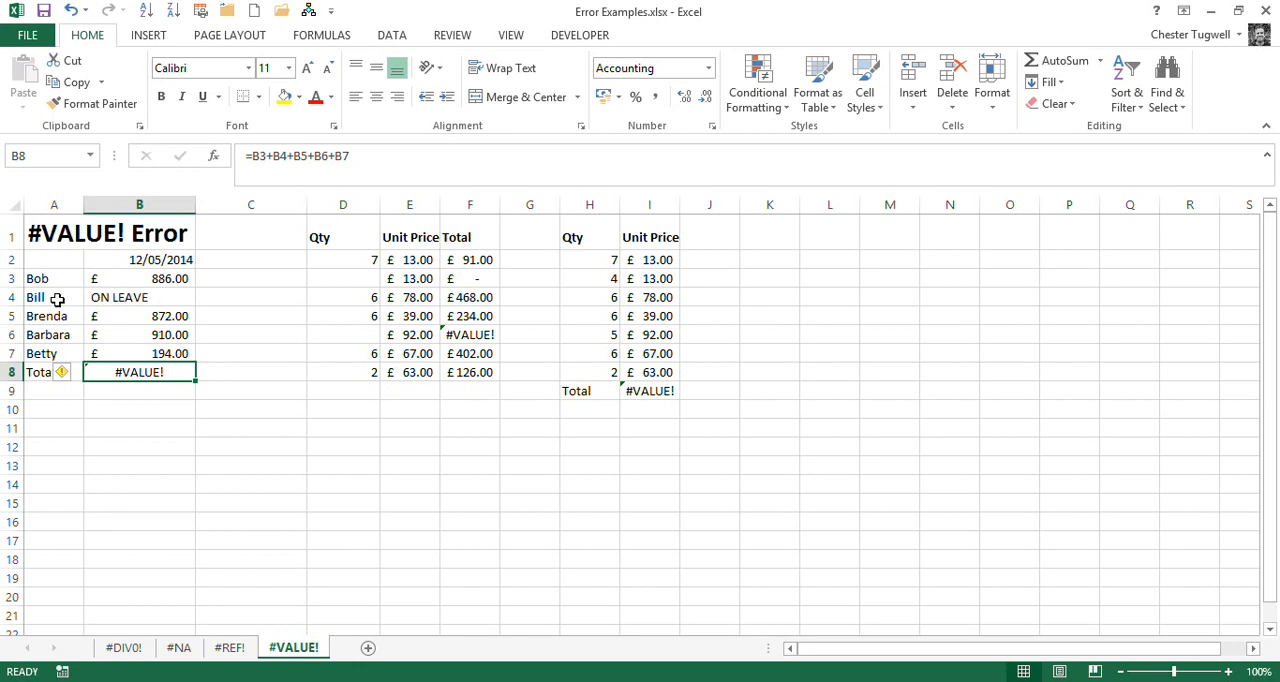
# Check the ON LEAVE entry in B4 and enter =SUM(B3:B7) in B8
pyautogui.click(138, 296)
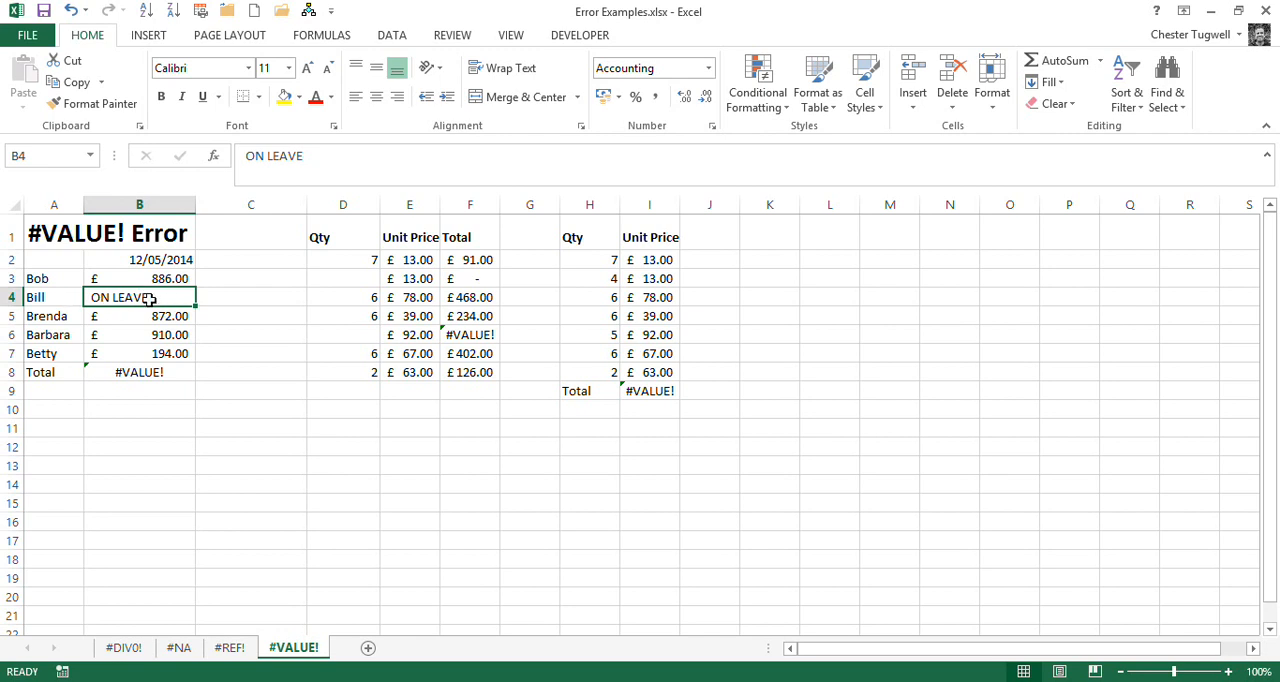
pyautogui.moveTo(155, 296)
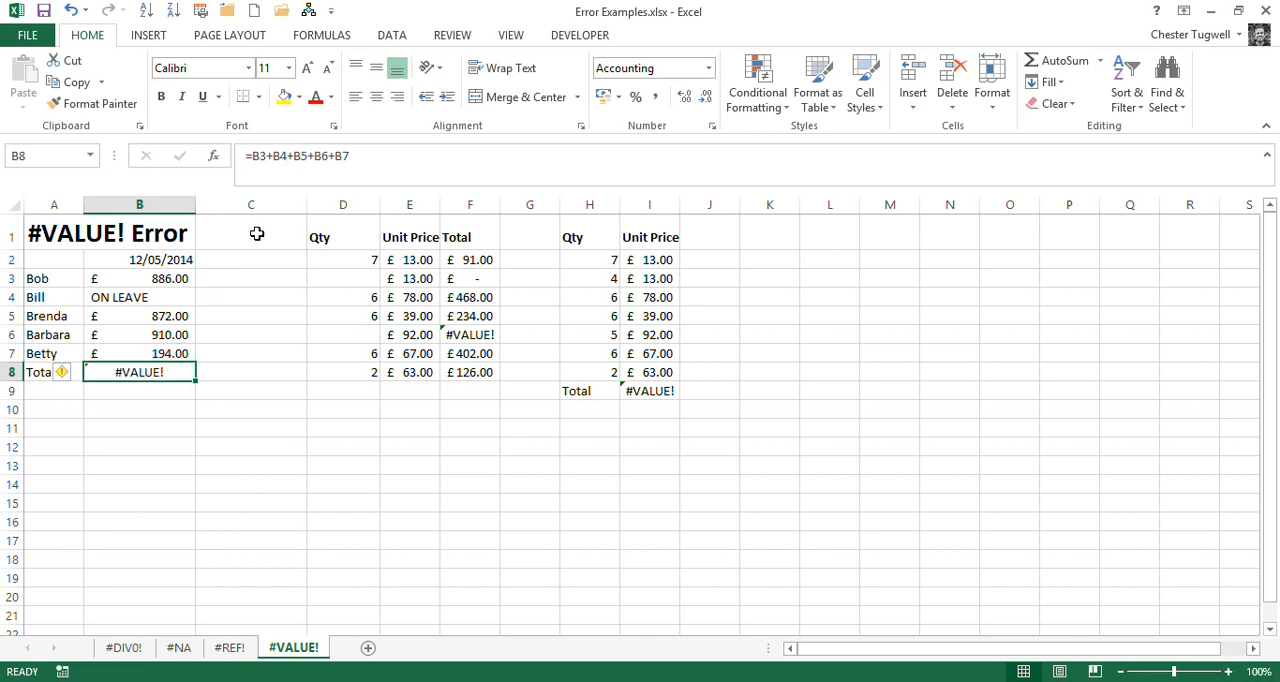
pyautogui.moveTo(290, 156)
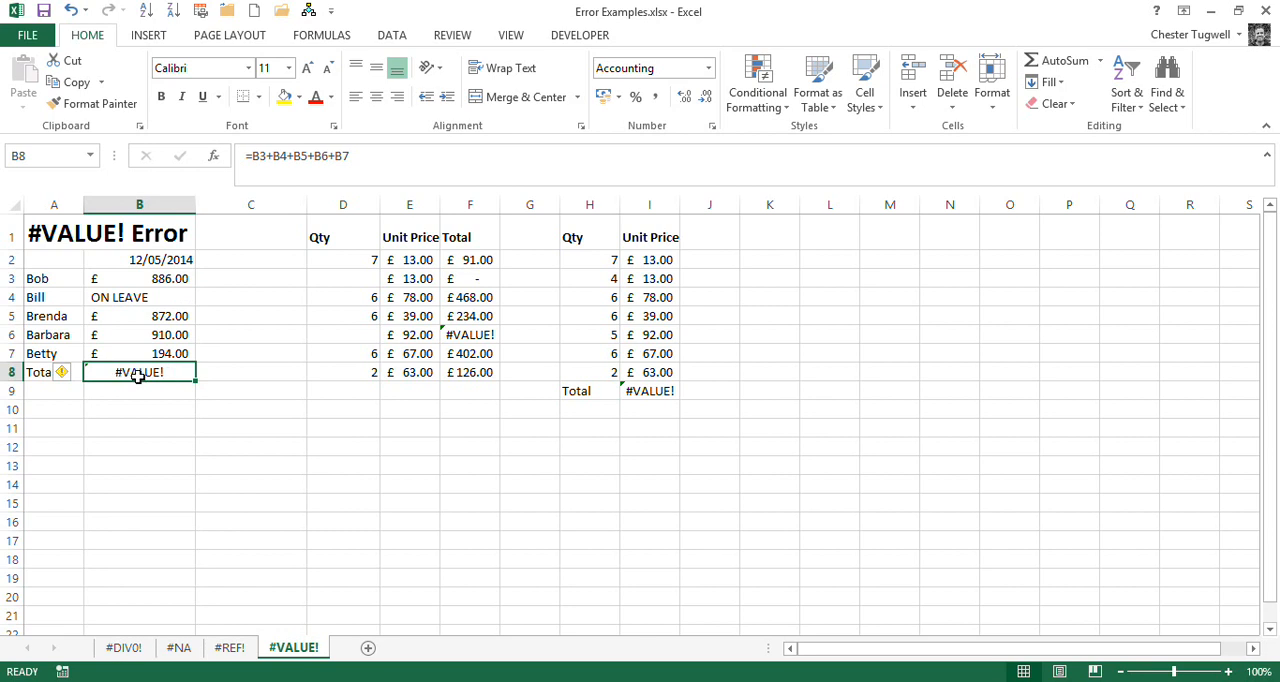
pyautogui.moveTo(295, 156)
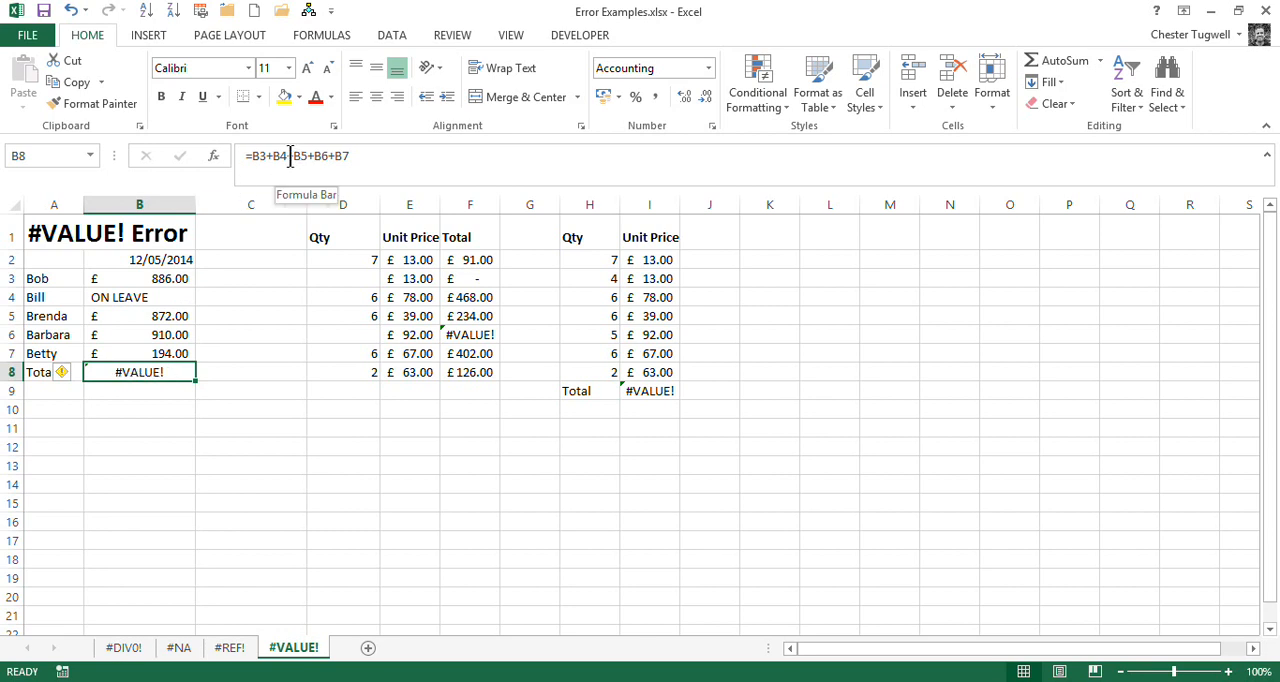
pyautogui.click(272, 156)
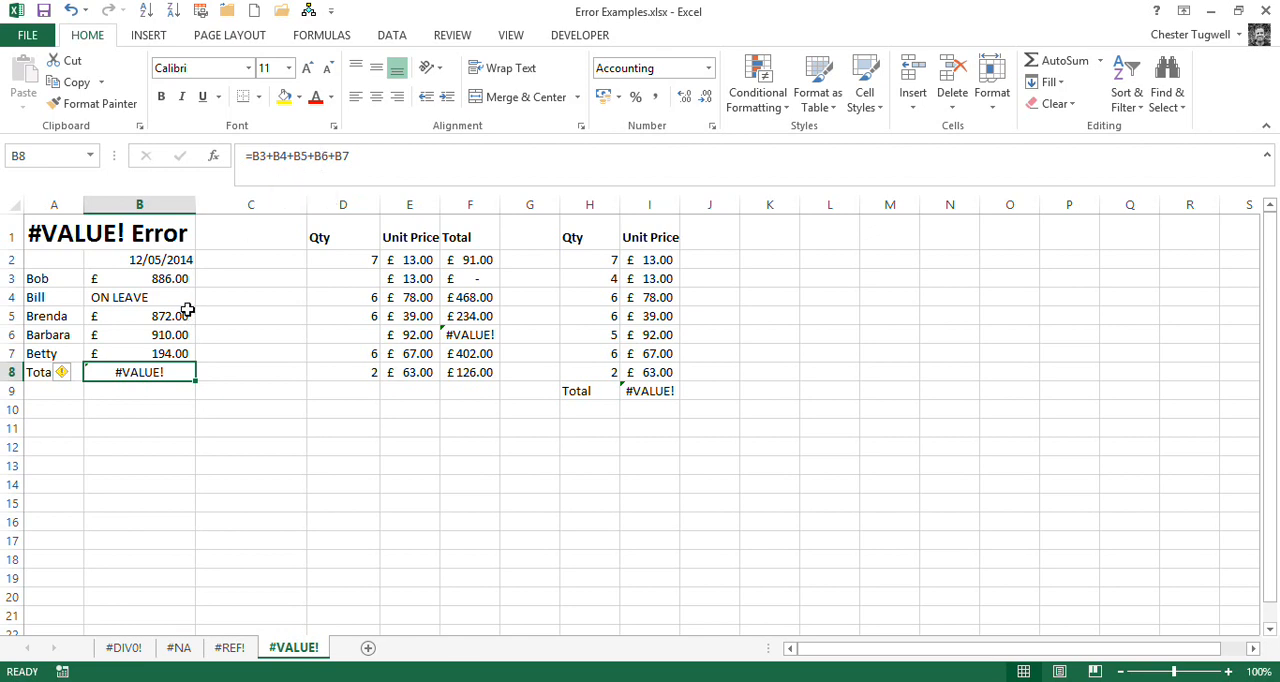
pyautogui.moveTo(168, 304)
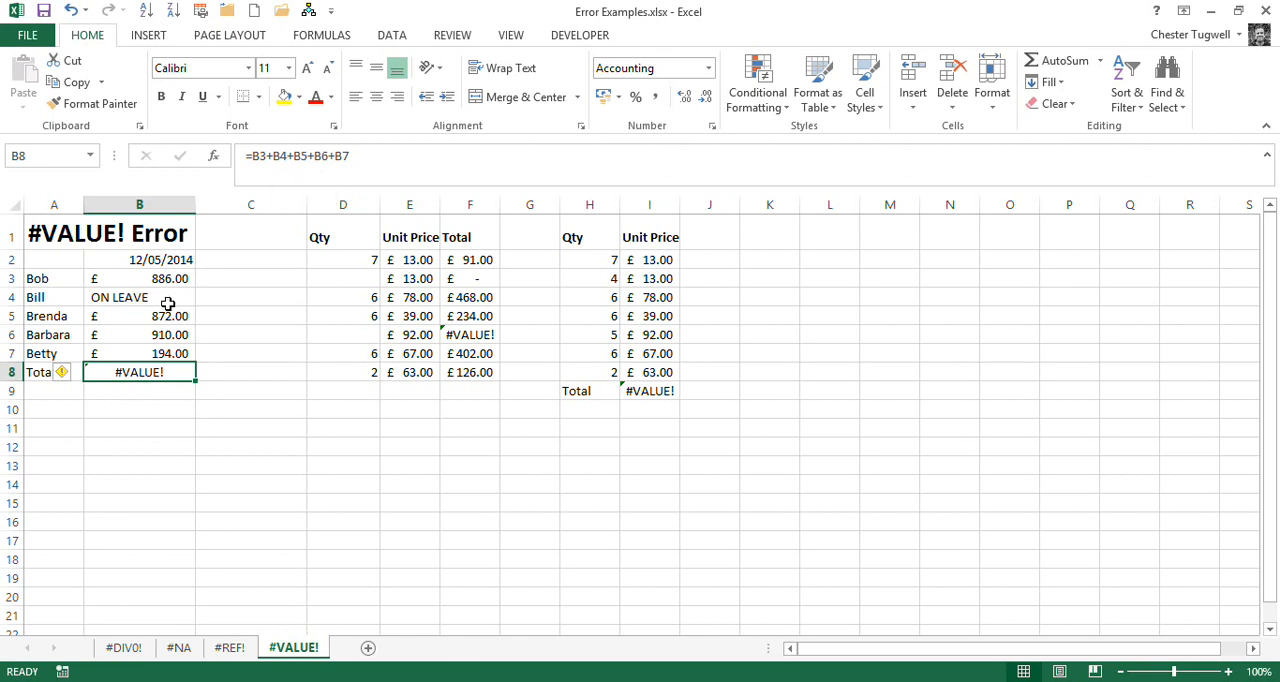
pyautogui.moveTo(208, 402)
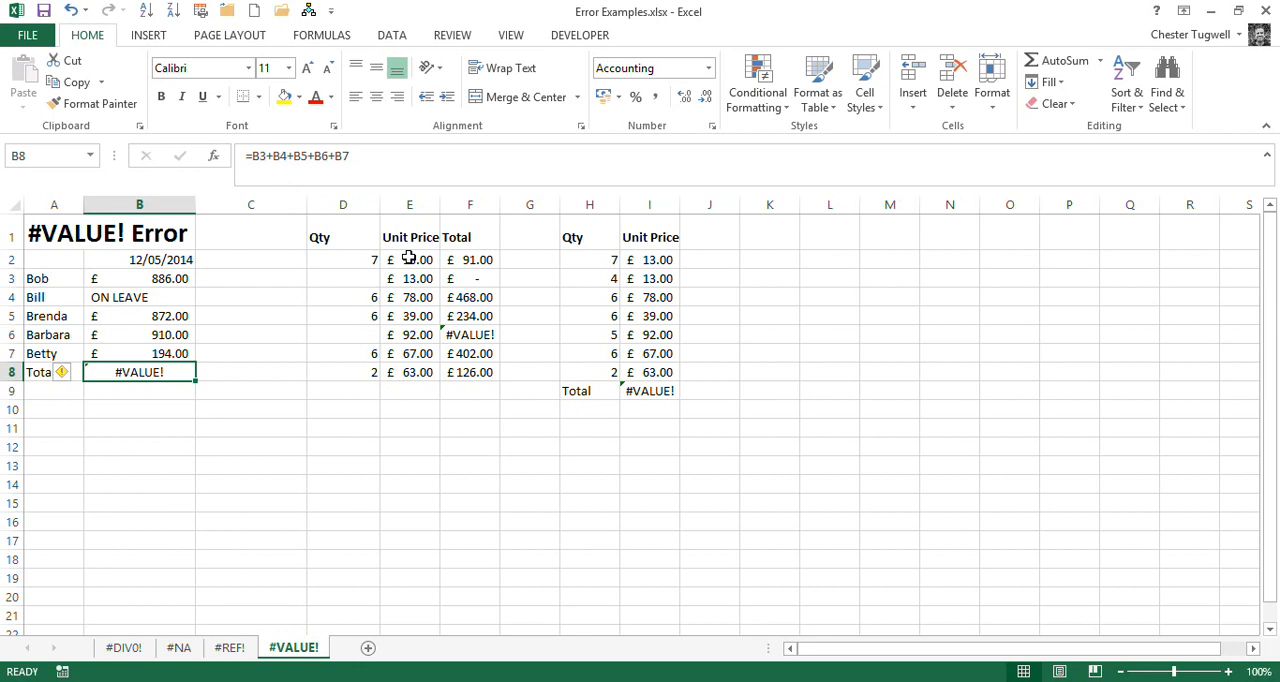
pyautogui.write('=sum')
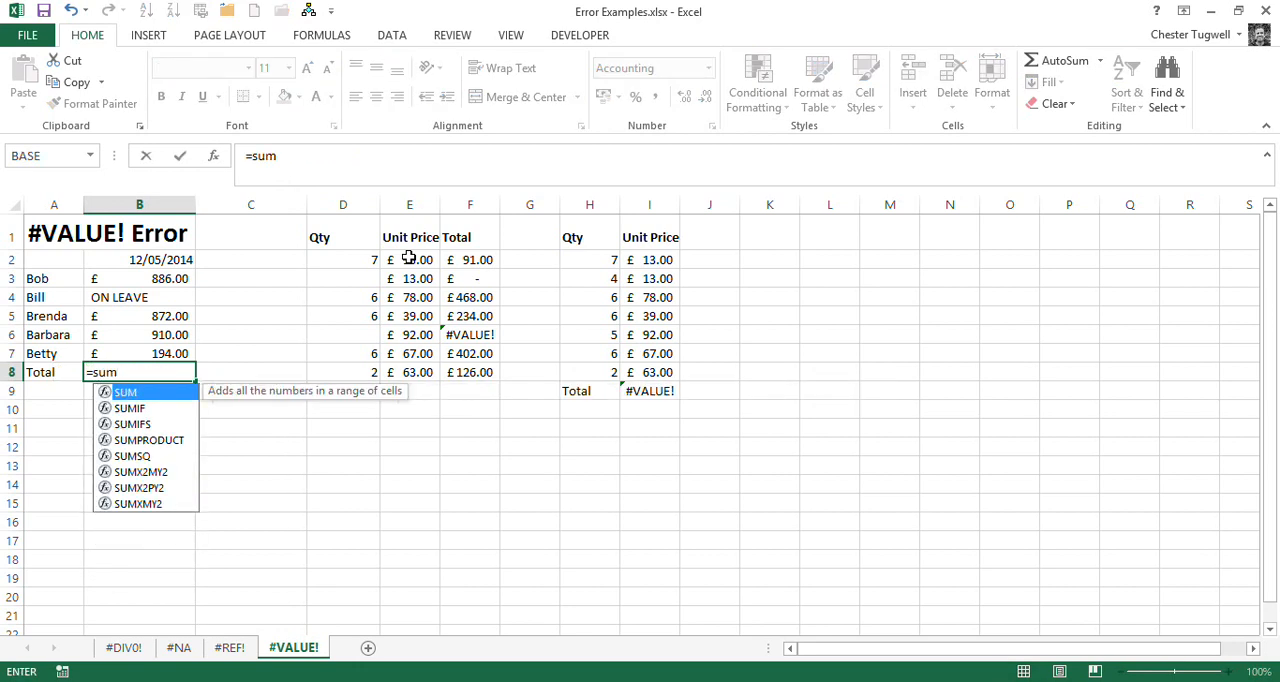
pyautogui.moveTo(138, 278); pyautogui.dragTo(138, 297)
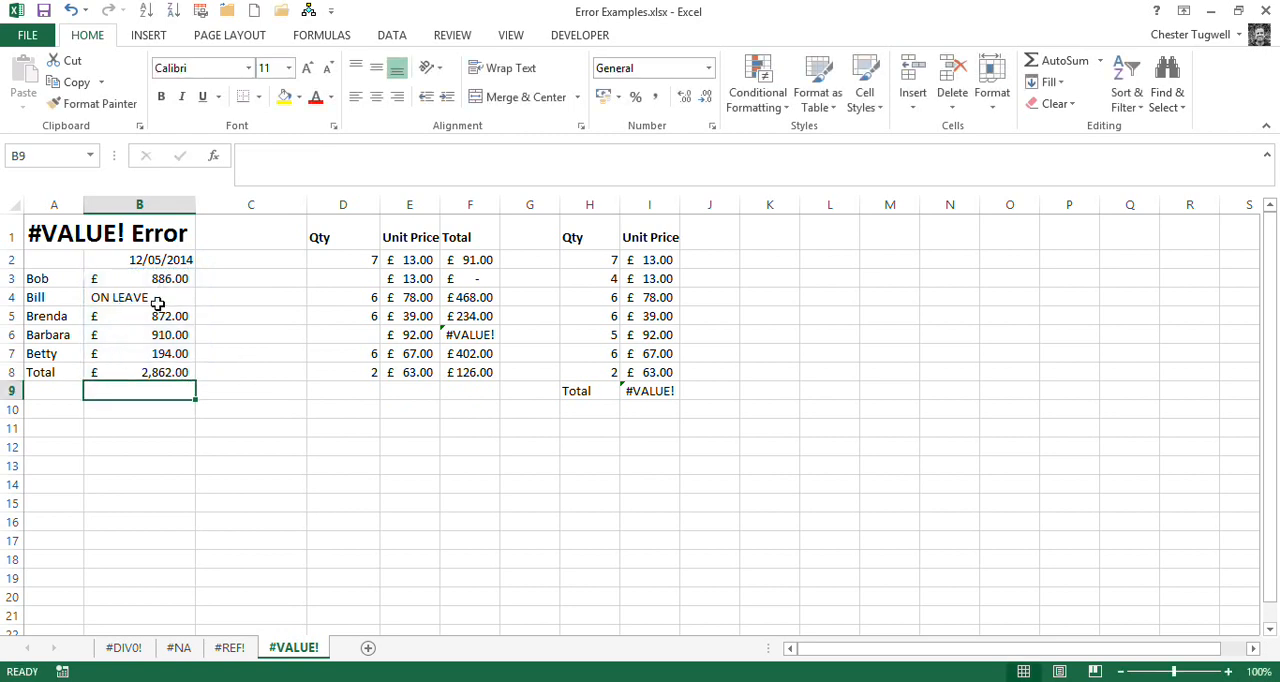
pyautogui.click(139, 371)
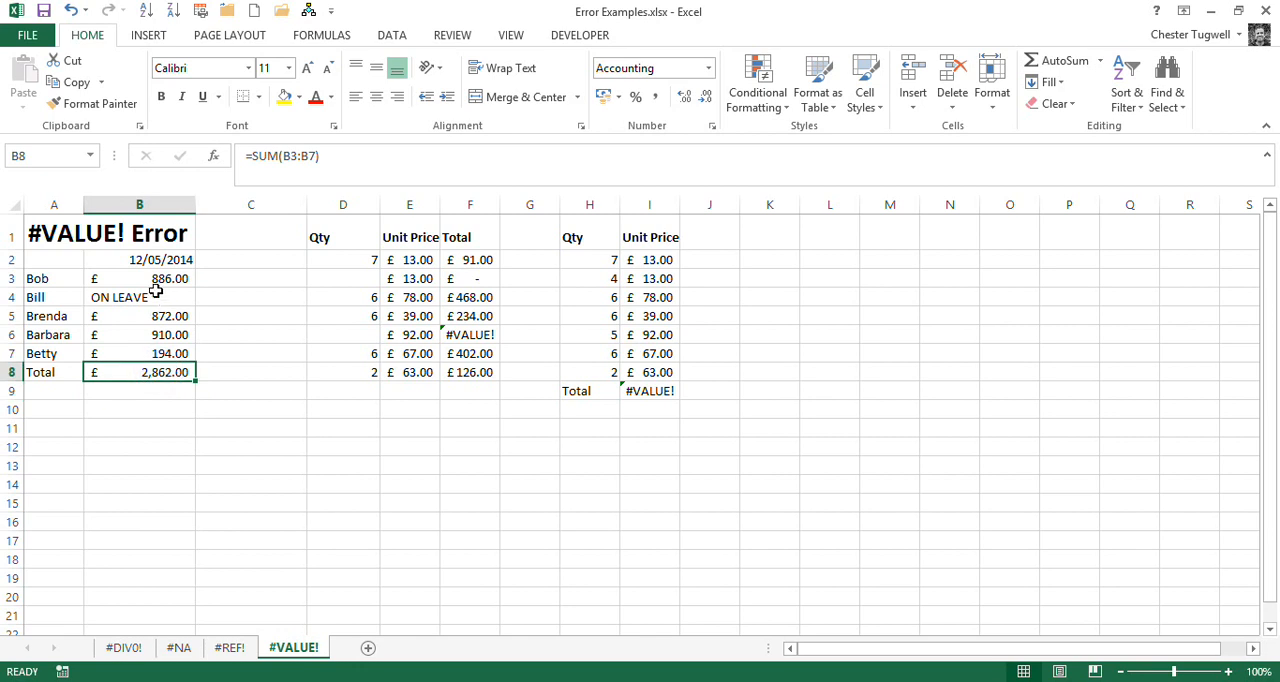
pyautogui.moveTo(155, 302)
pyautogui.write('=B3+B4+B5+B6+B7')
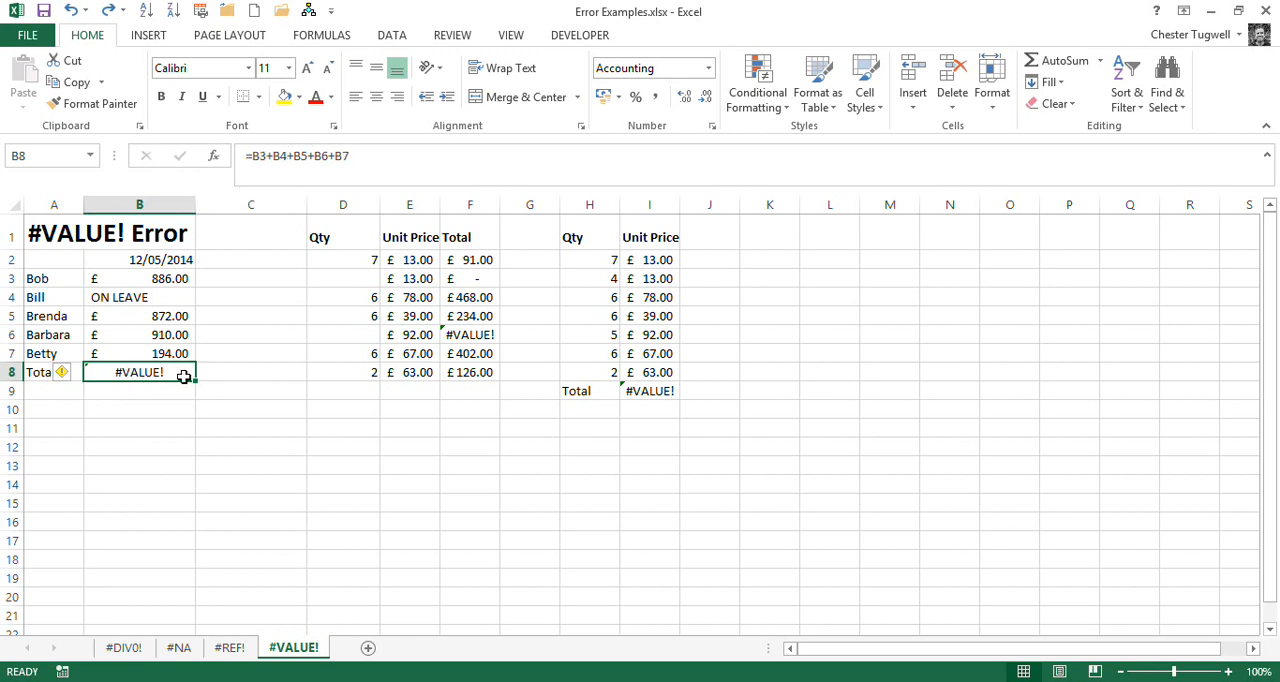
pyautogui.moveTo(147, 372)
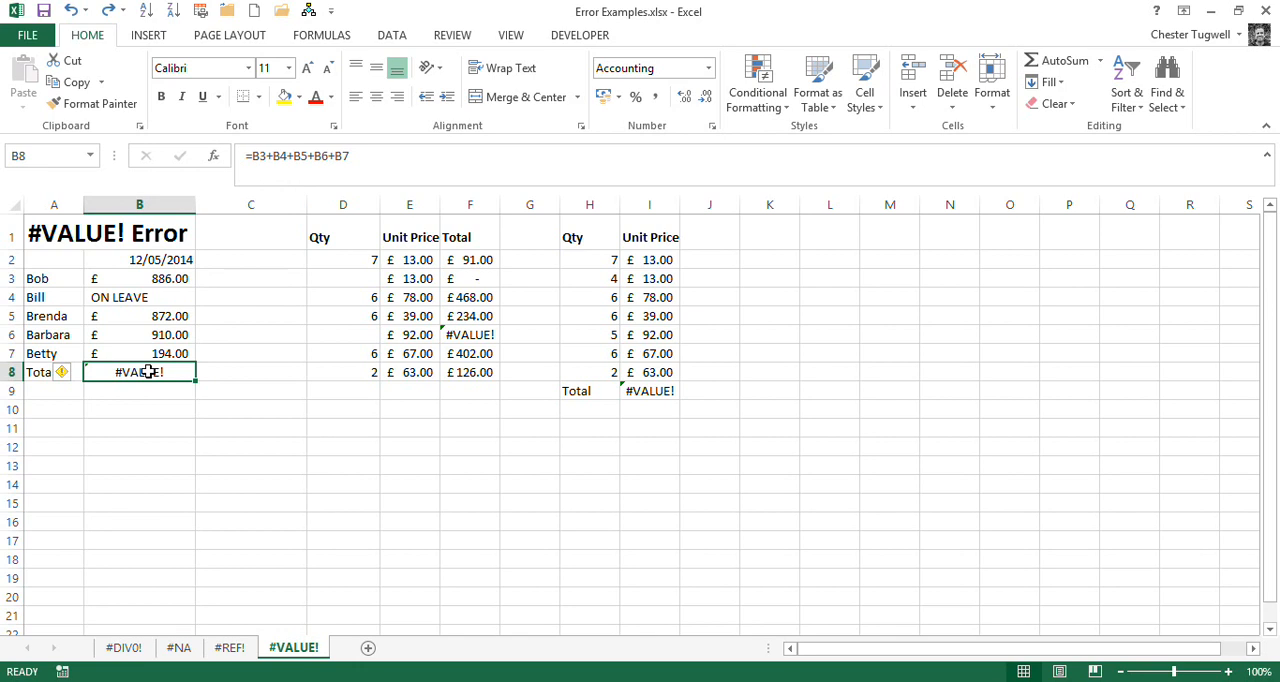
pyautogui.moveTo(319, 236)
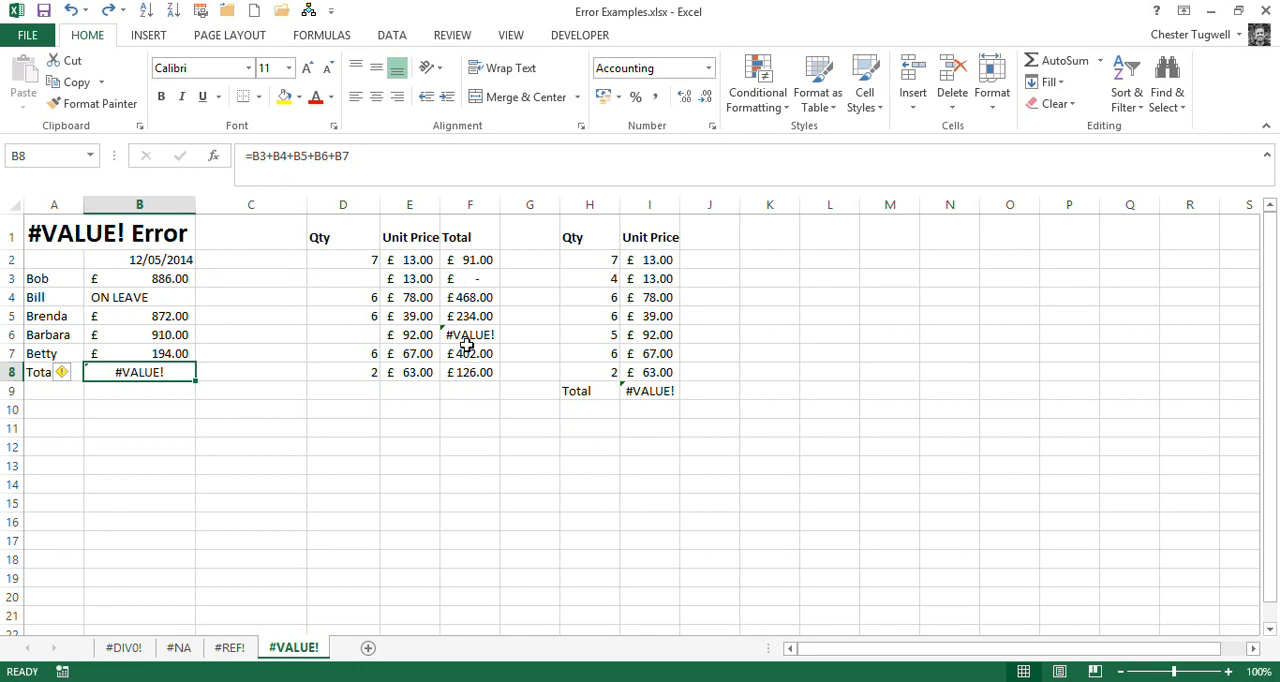
# Inspect the Total formula in F2 and the empty D3 quantity behind F3's dash
pyautogui.click(470, 259)
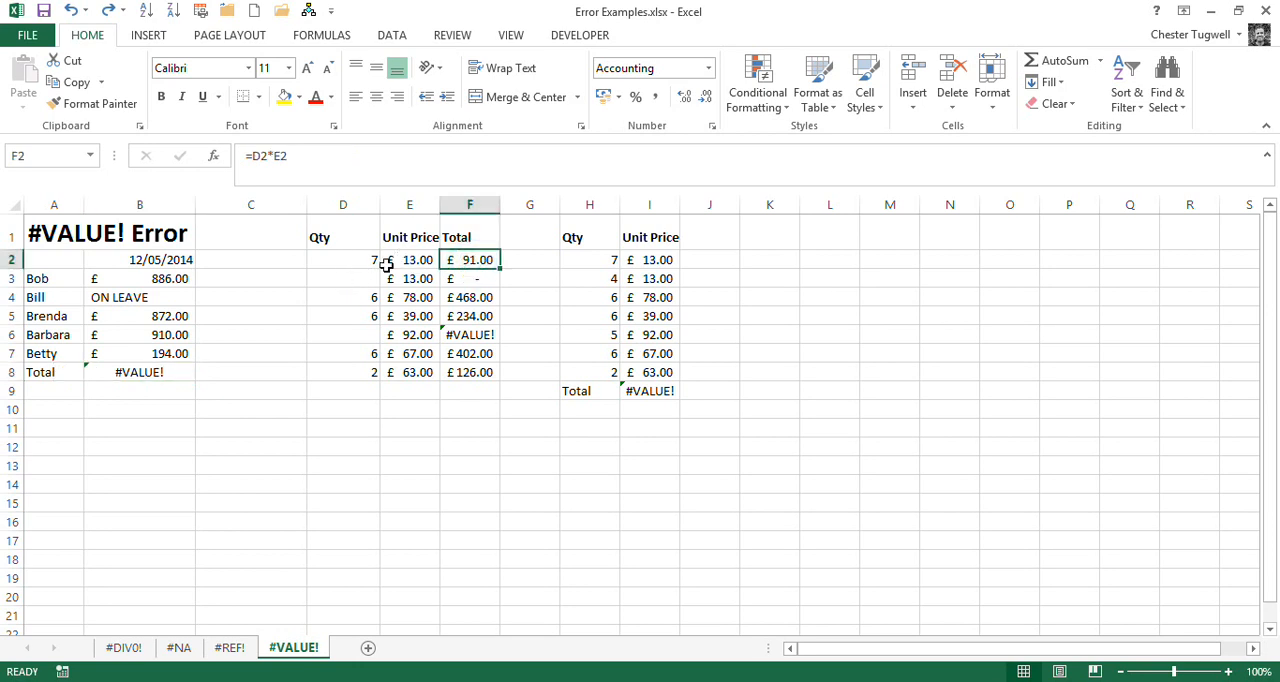
pyautogui.doubleClick(470, 259)
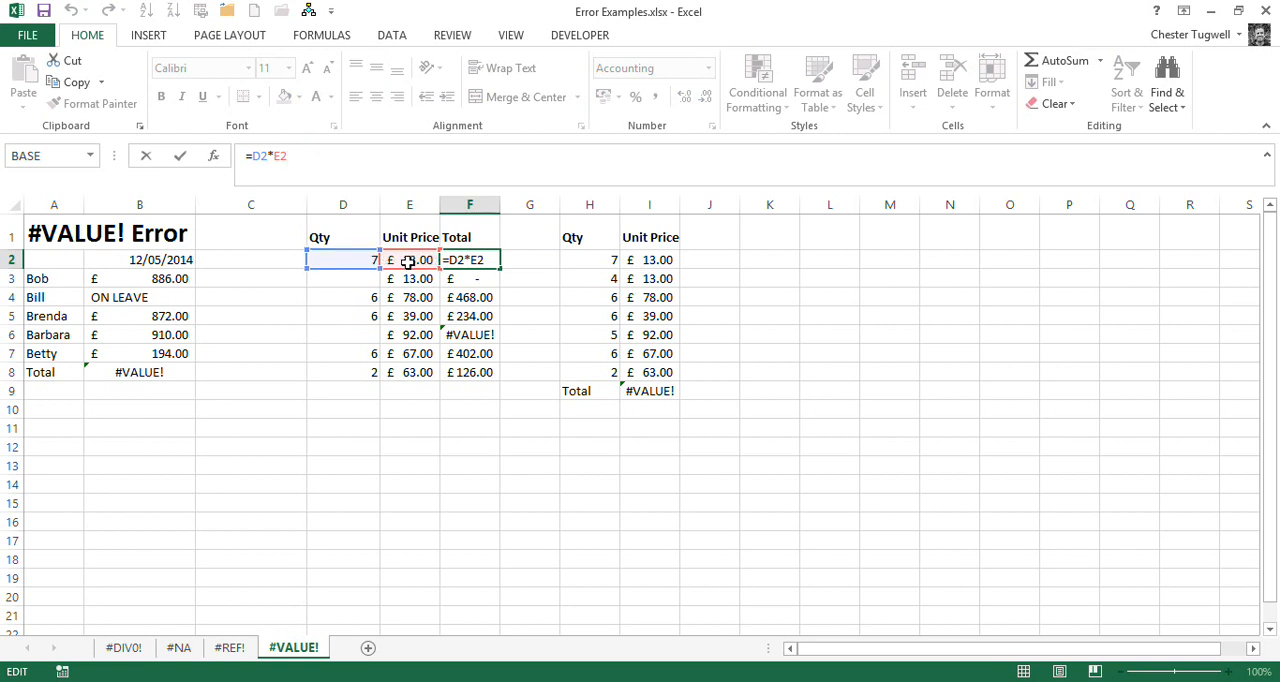
pyautogui.press('Enter')
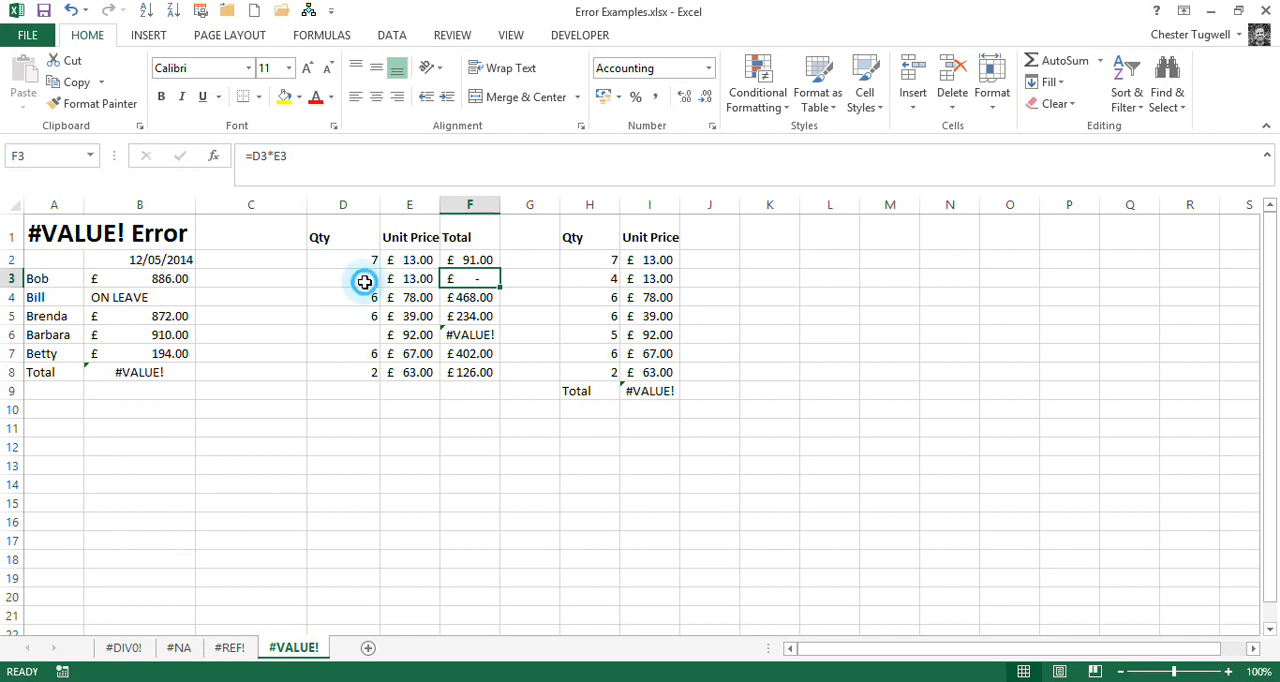
pyautogui.click(343, 278)
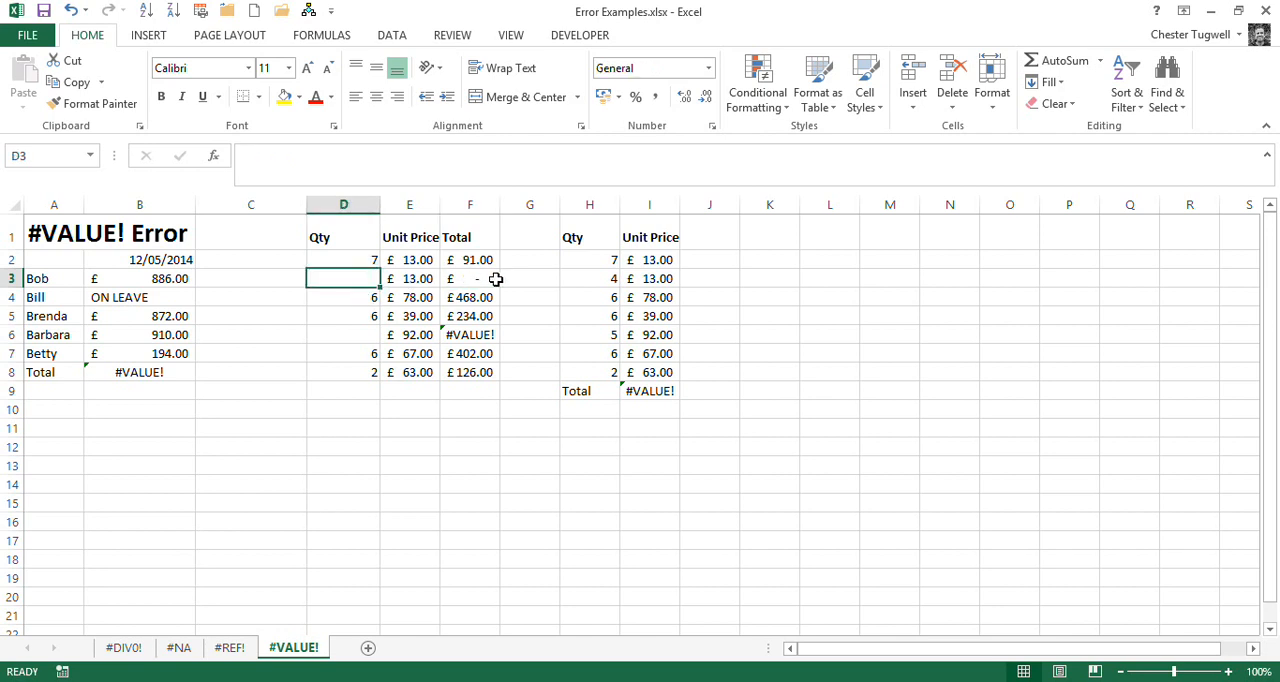
pyautogui.click(470, 278)
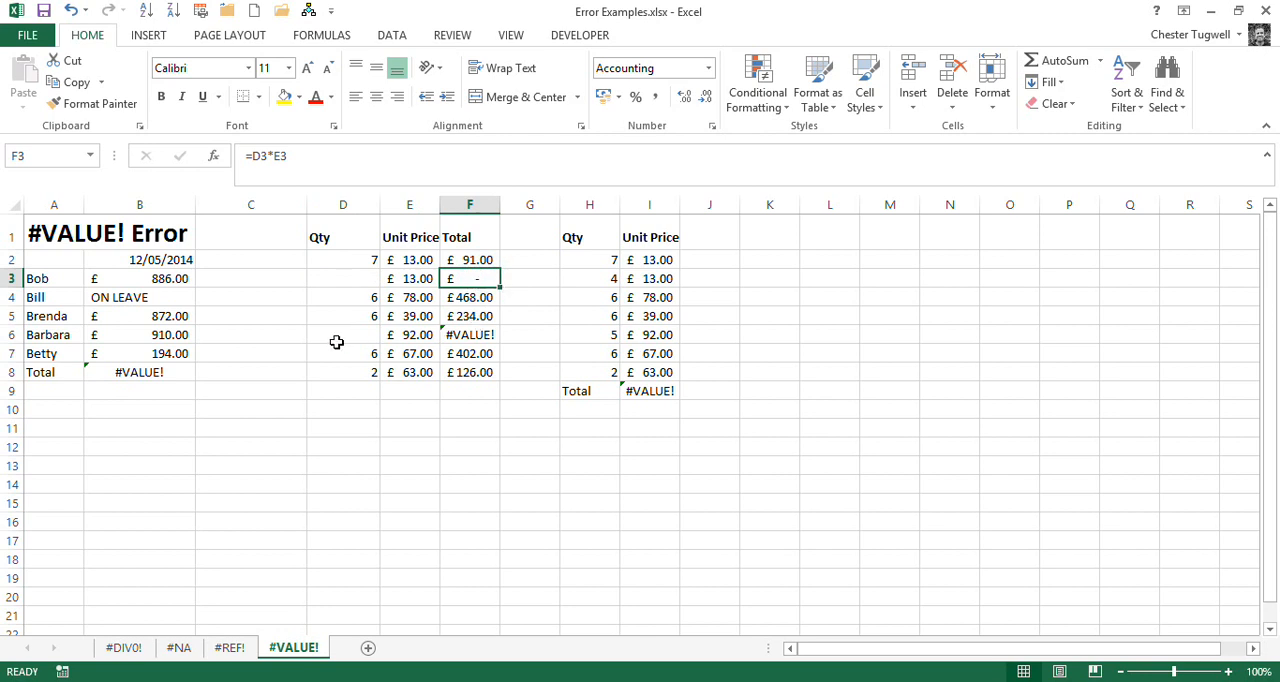
# Compare the blank-looking D6 and its #VALUE! total in F6 with D8
pyautogui.click(343, 334)
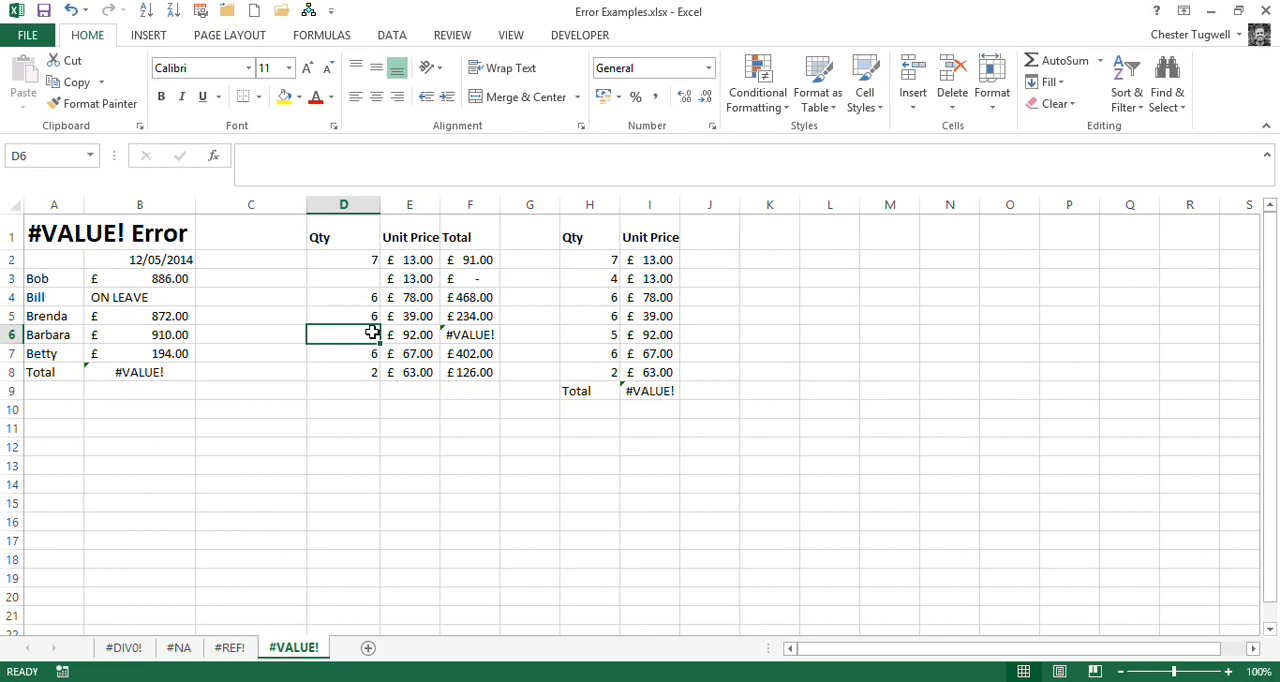
pyautogui.moveTo(408, 334)
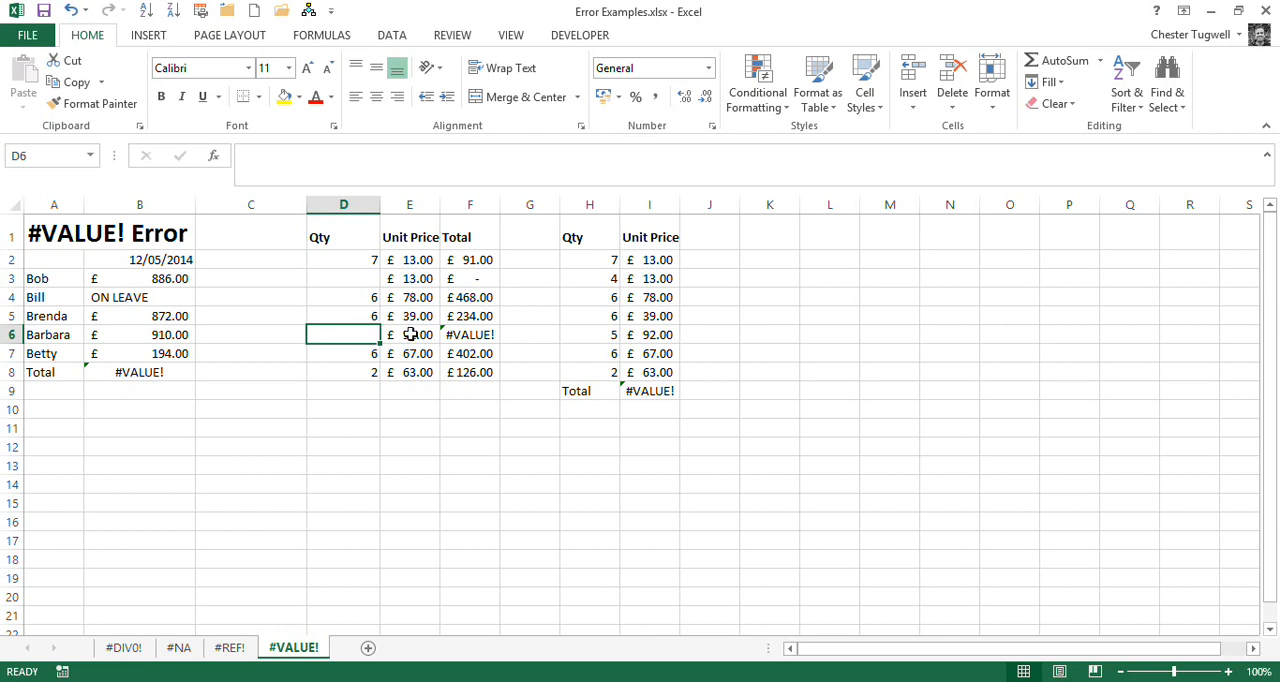
pyautogui.click(470, 334)
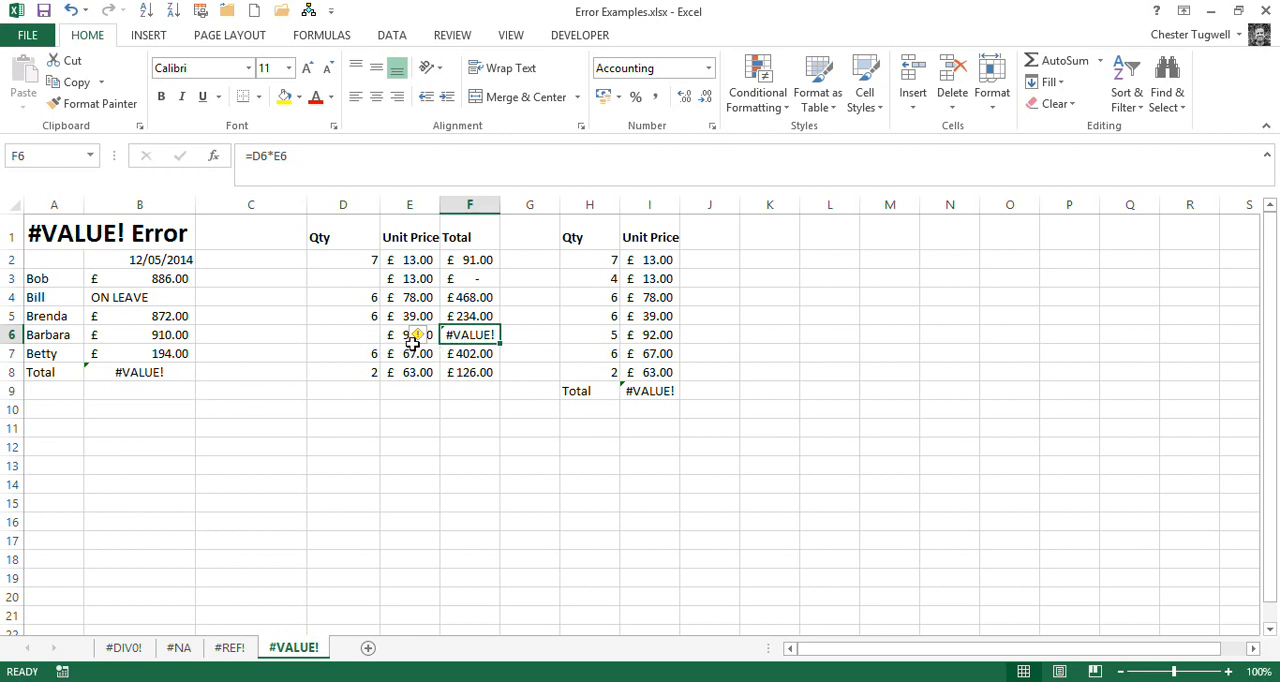
pyautogui.moveTo(272, 166)
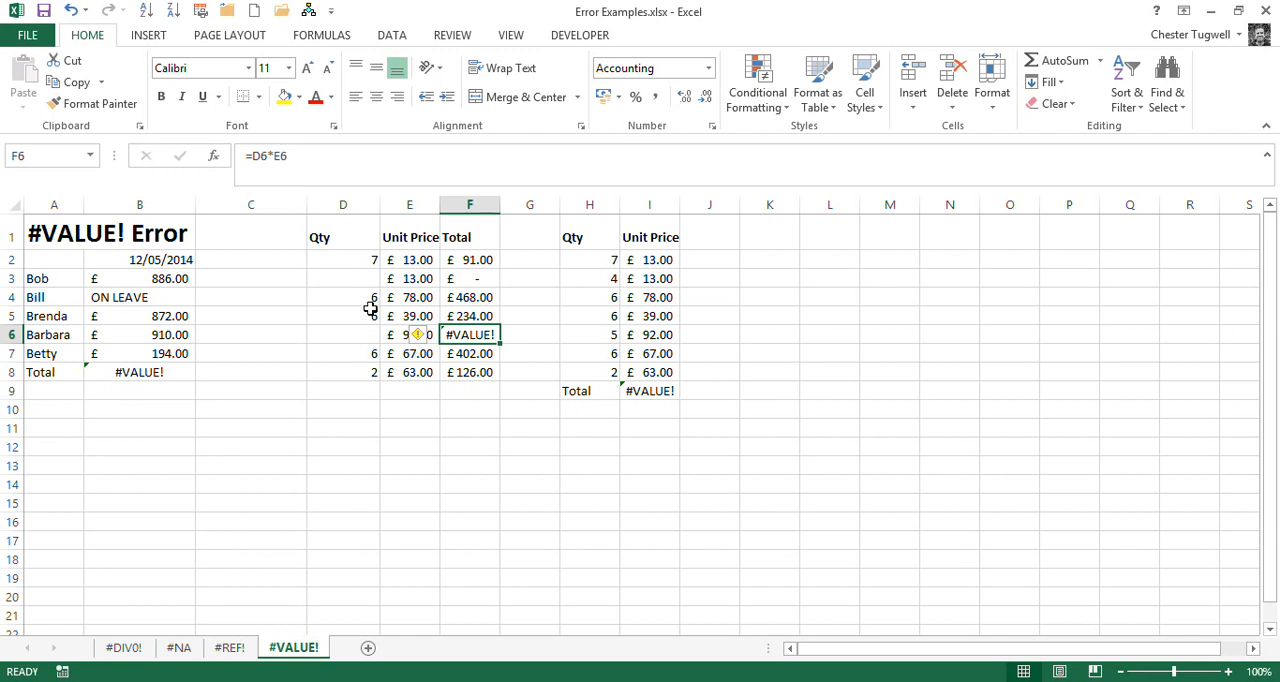
pyautogui.click(343, 334)
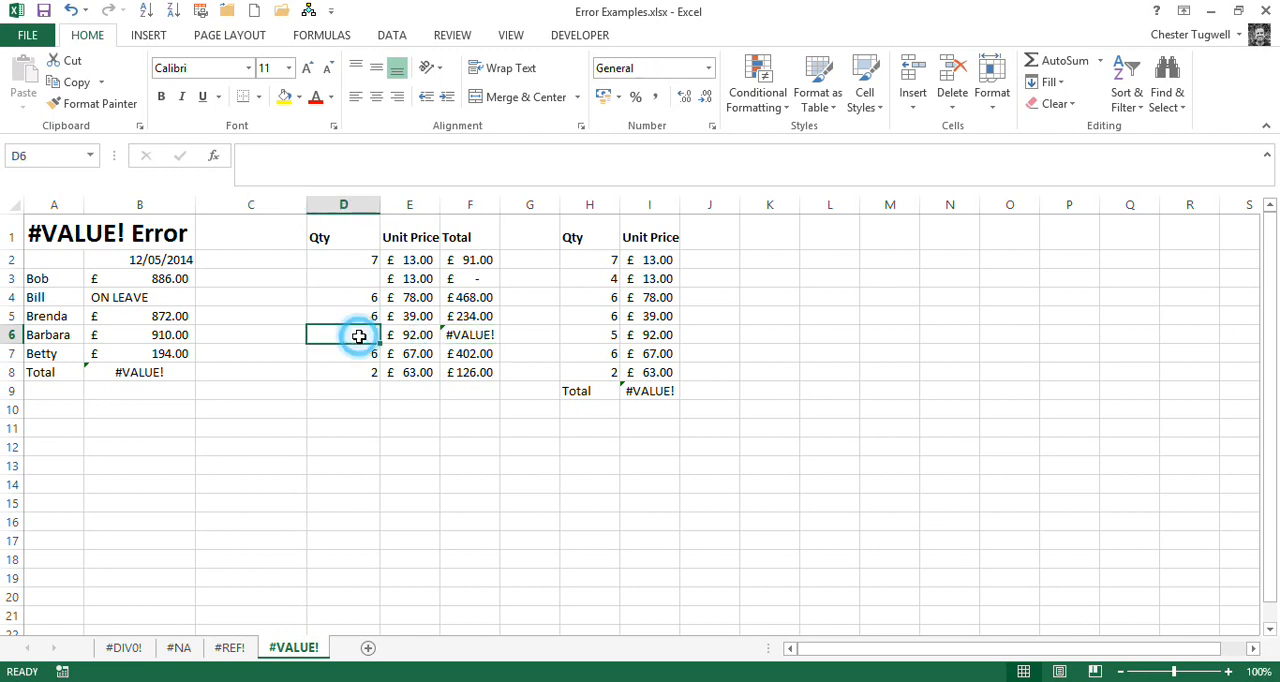
pyautogui.click(343, 371)
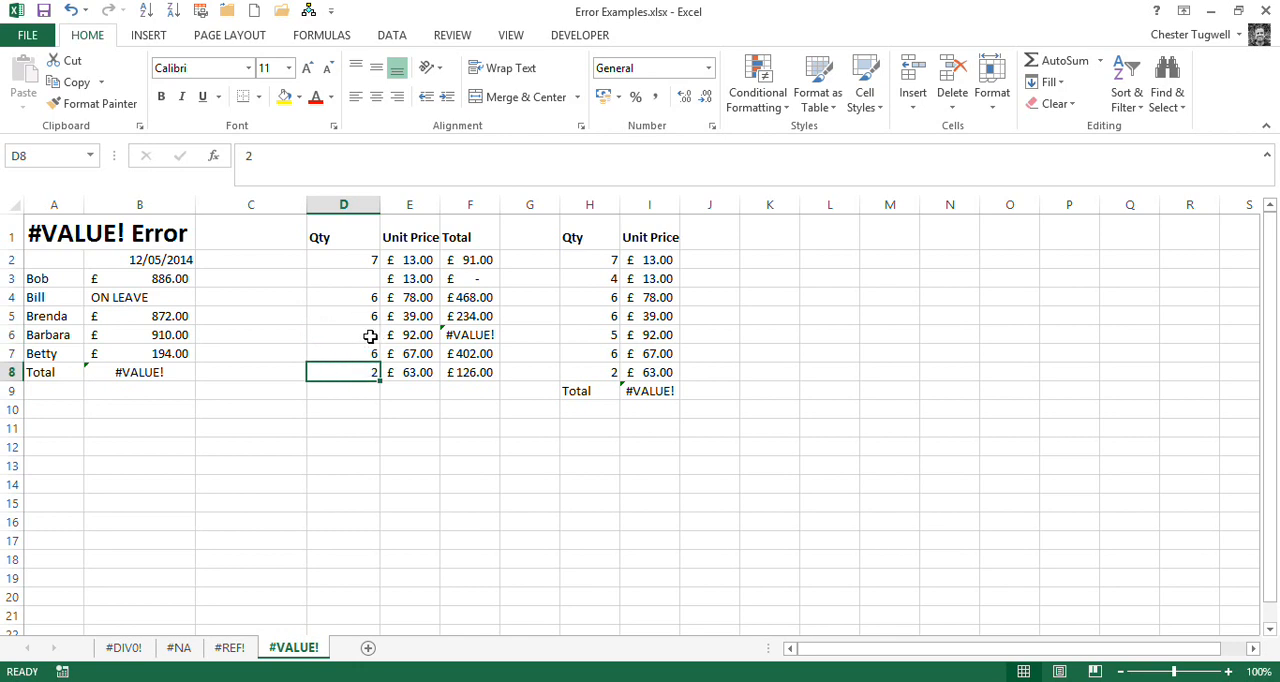
# Remove the hidden space from D6 so F6 shows a dash
pyautogui.click(343, 334)
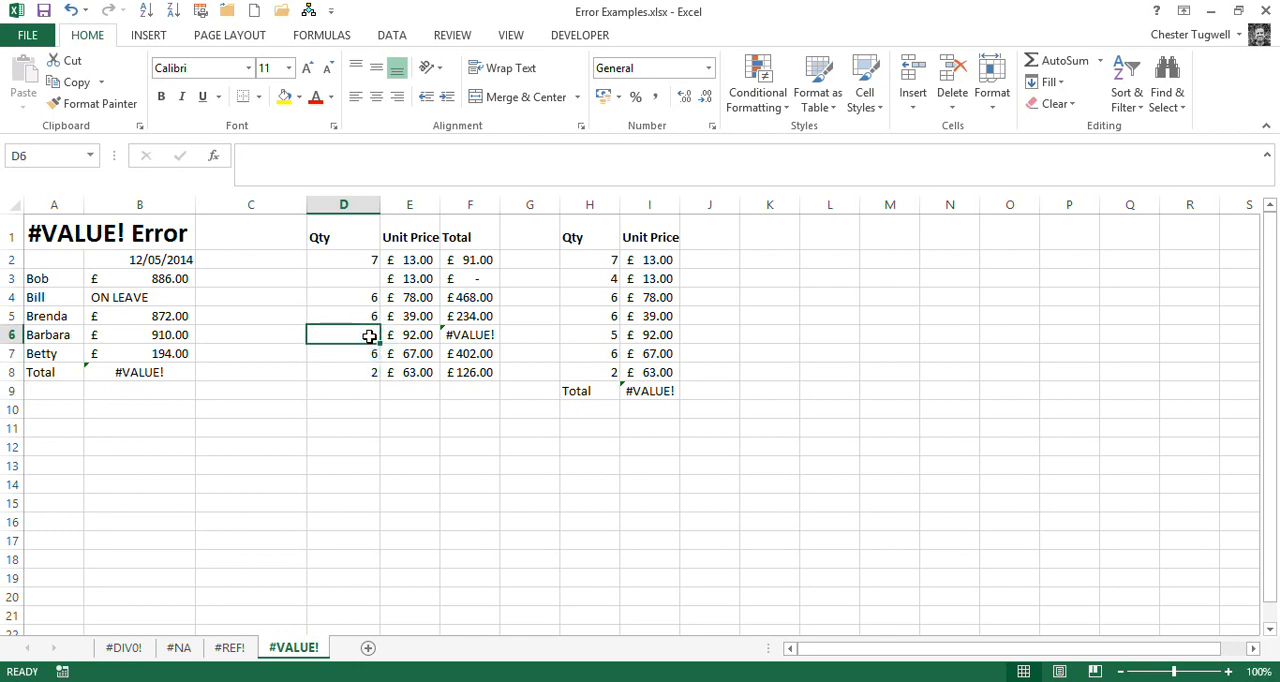
pyautogui.moveTo(341, 332)
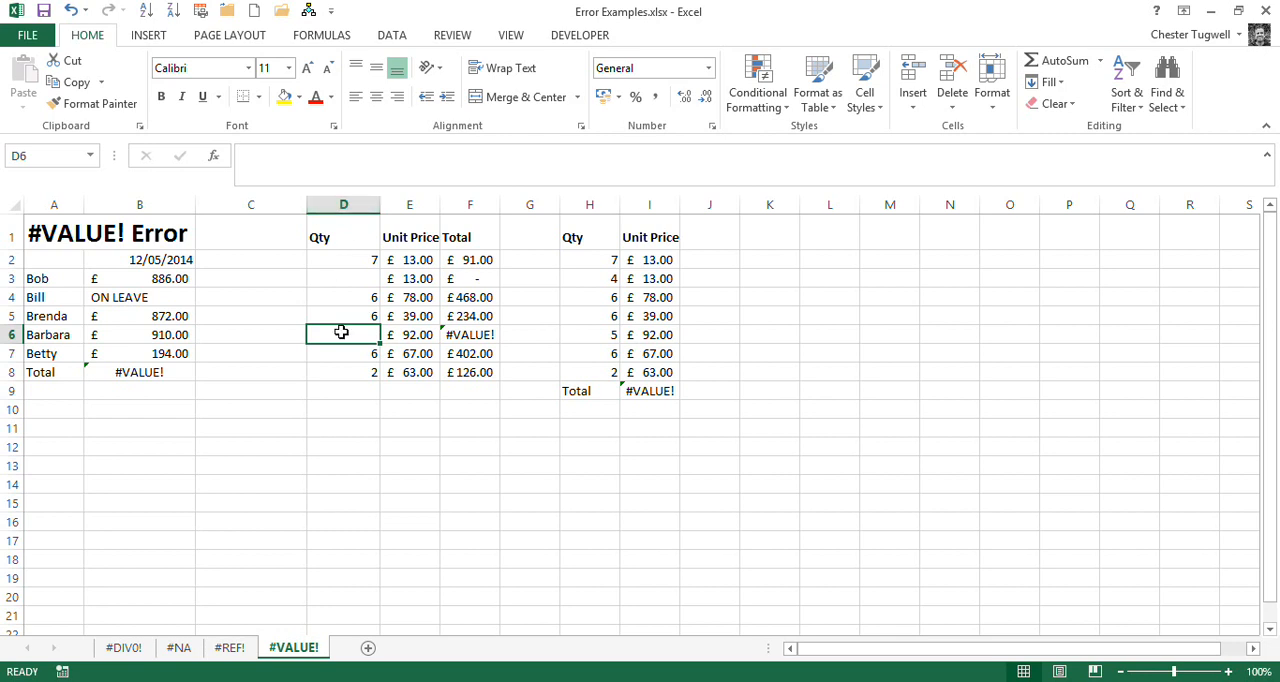
pyautogui.doubleClick(343, 334)
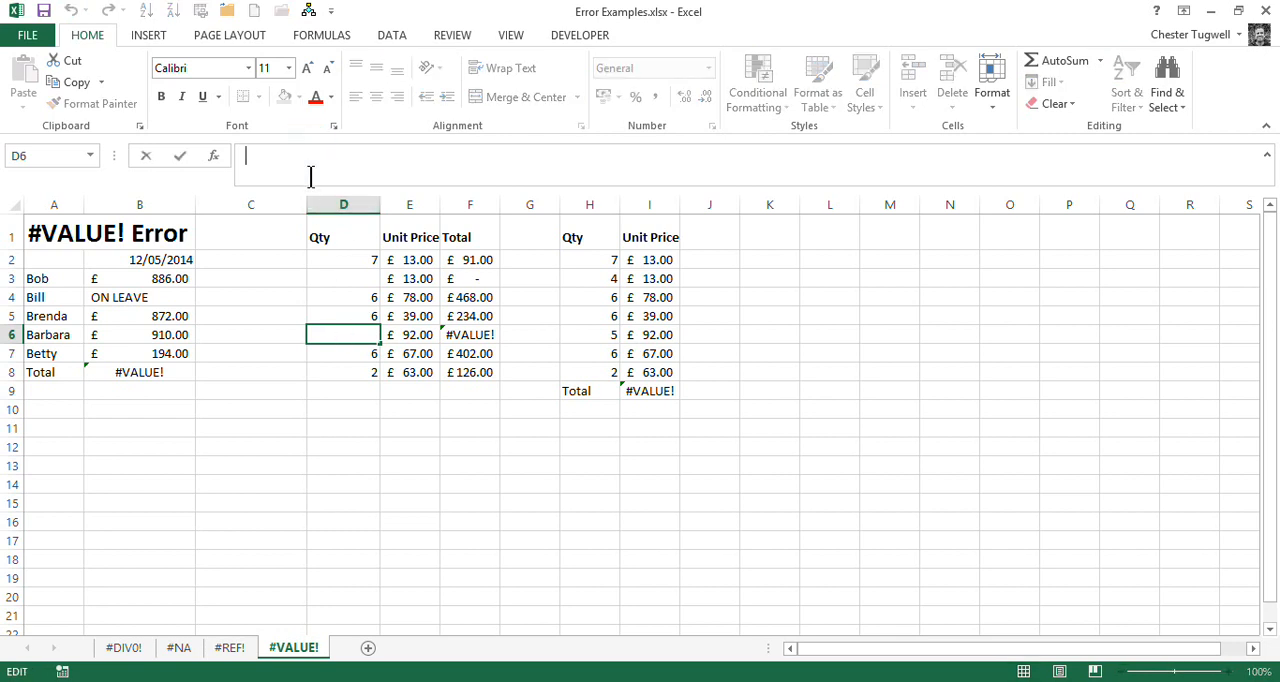
pyautogui.moveTo(248, 160)
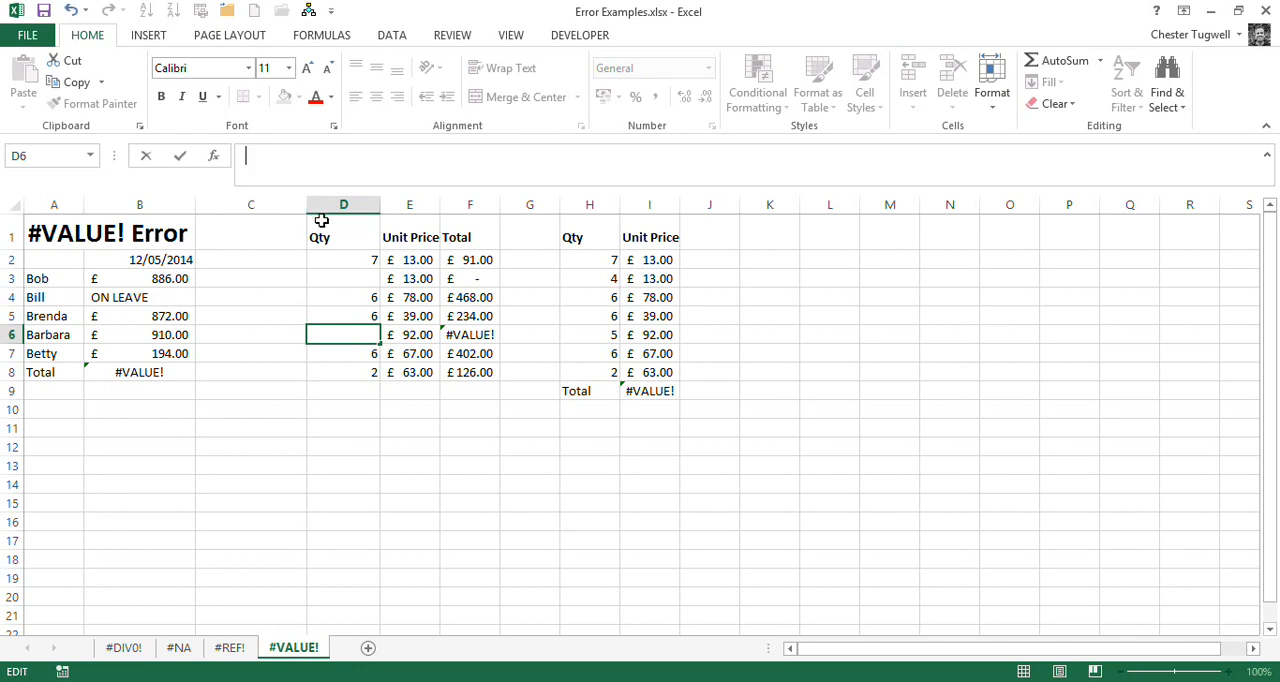
pyautogui.click(343, 353)
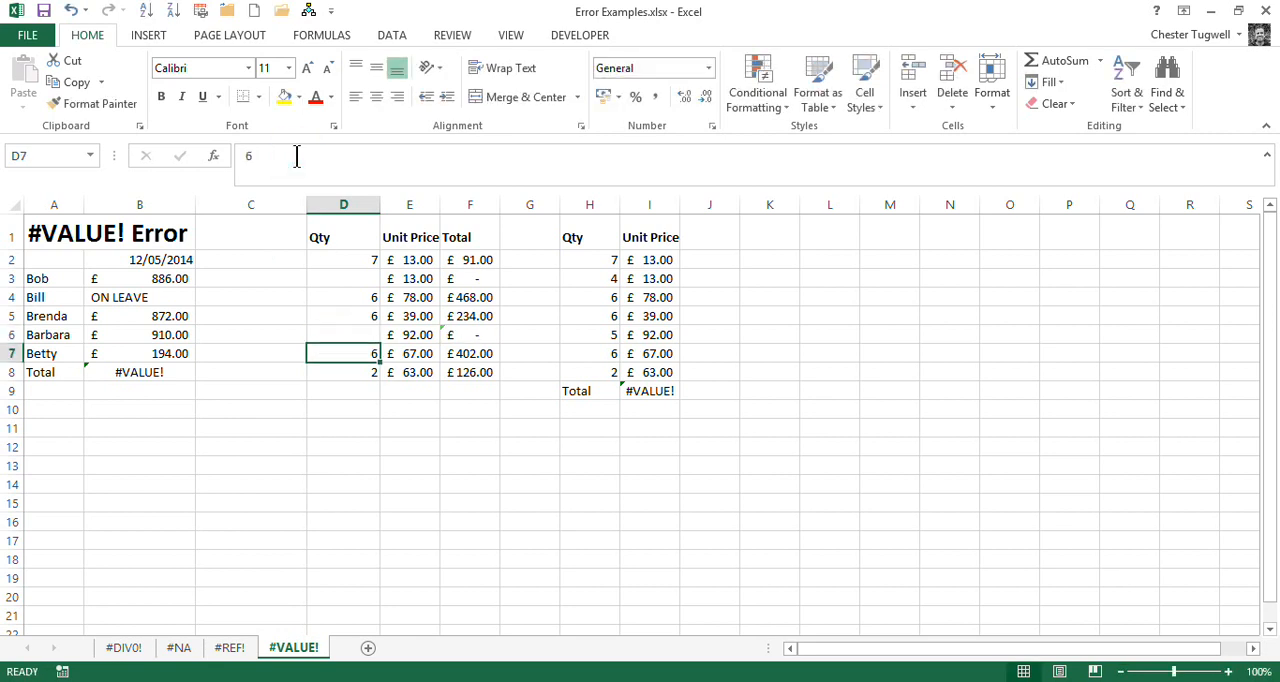
pyautogui.moveTo(501, 339)
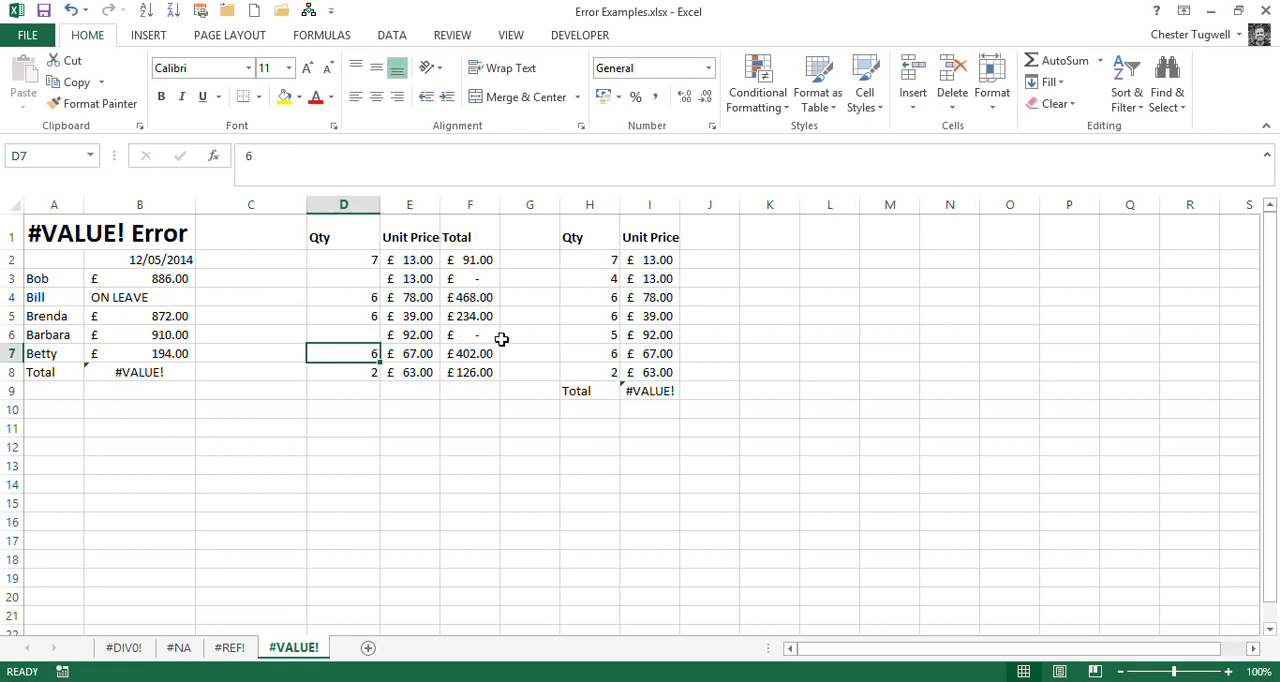
pyautogui.moveTo(464, 338)
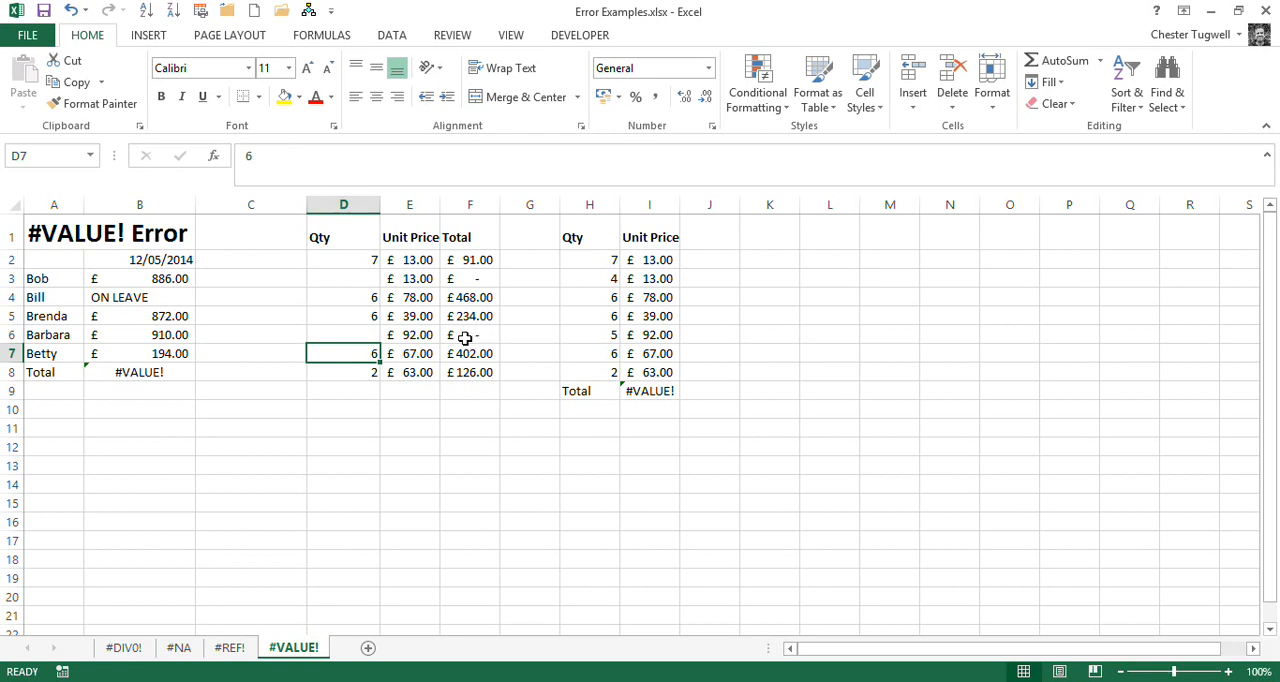
pyautogui.moveTo(339, 349)
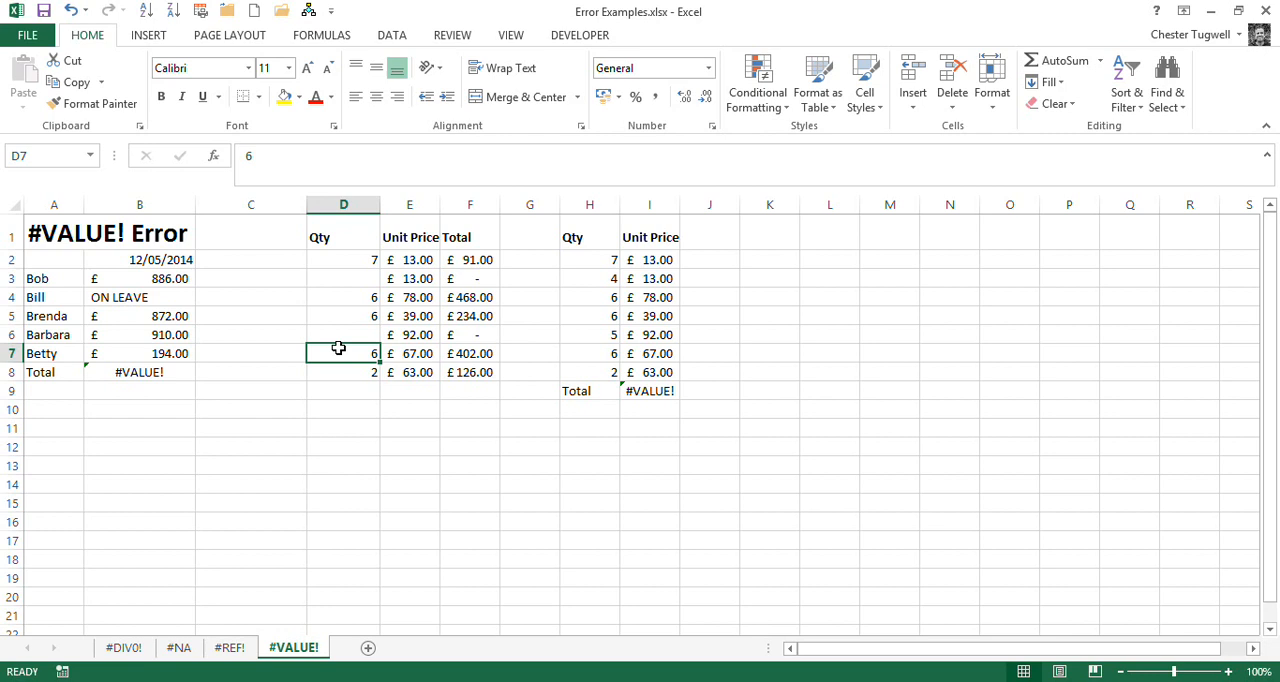
pyautogui.click(343, 334)
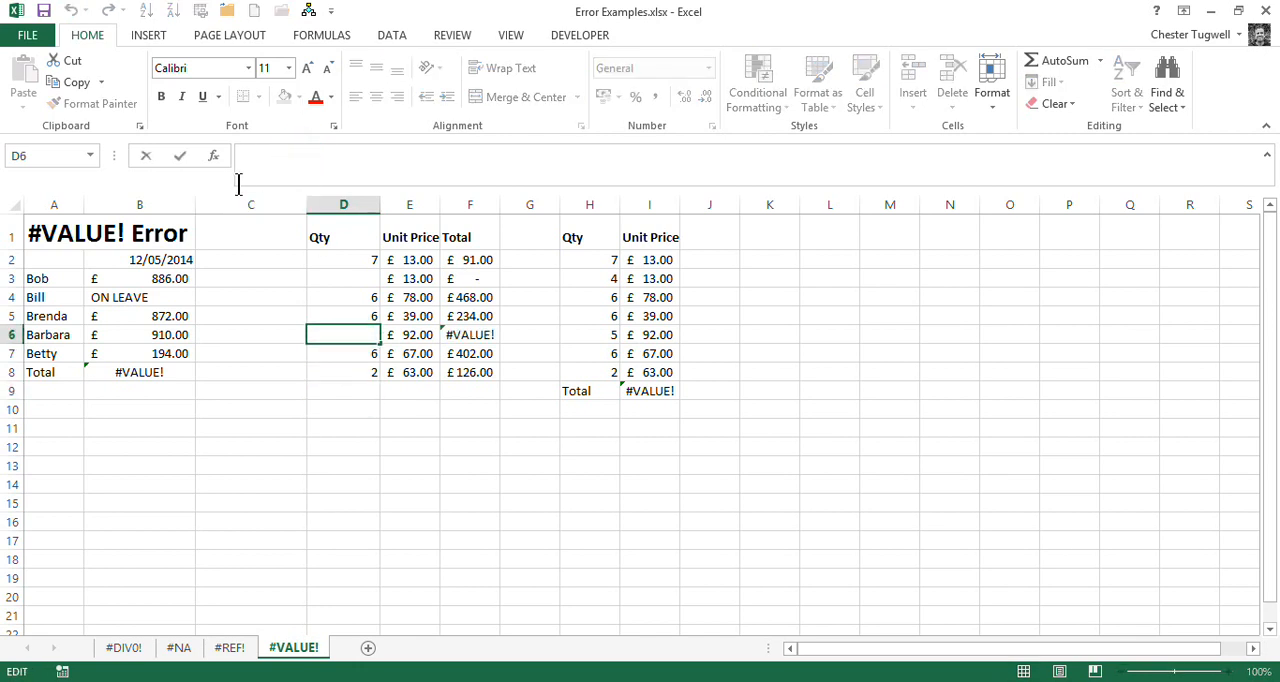
pyautogui.moveTo(422, 293)
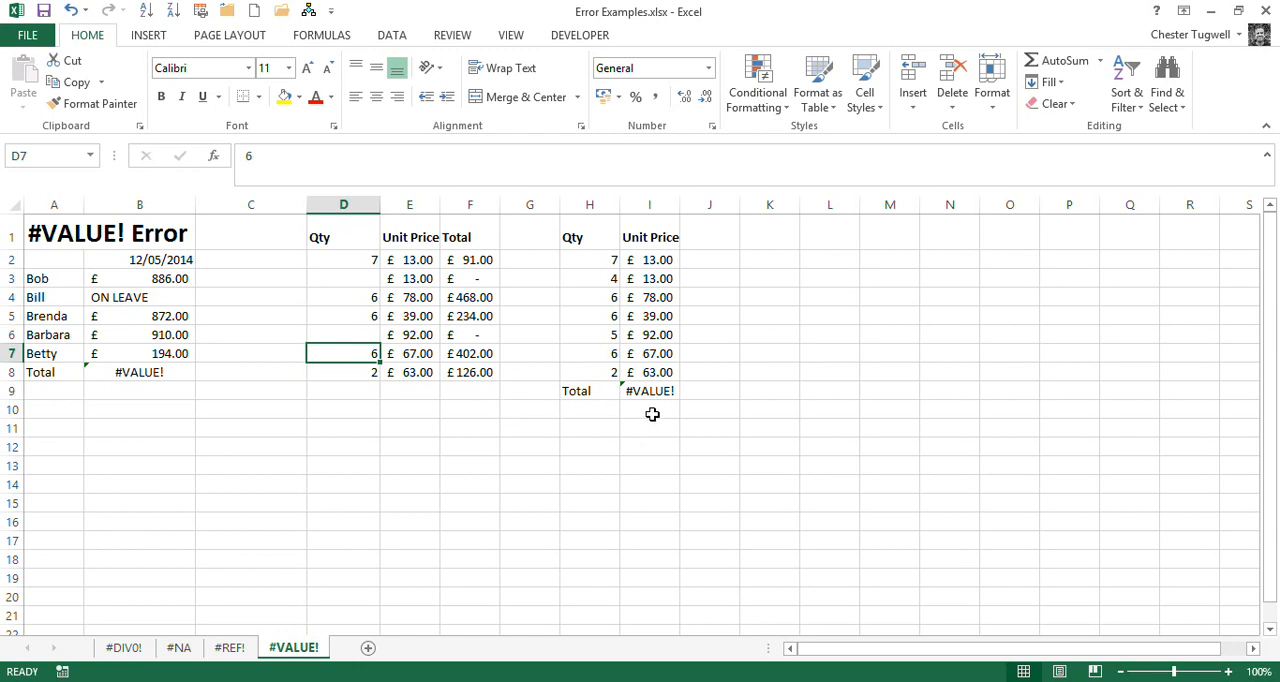
# Select I9, whose =SUM(H2:H8*I2:I8) total returns #VALUE!
pyautogui.click(649, 390)
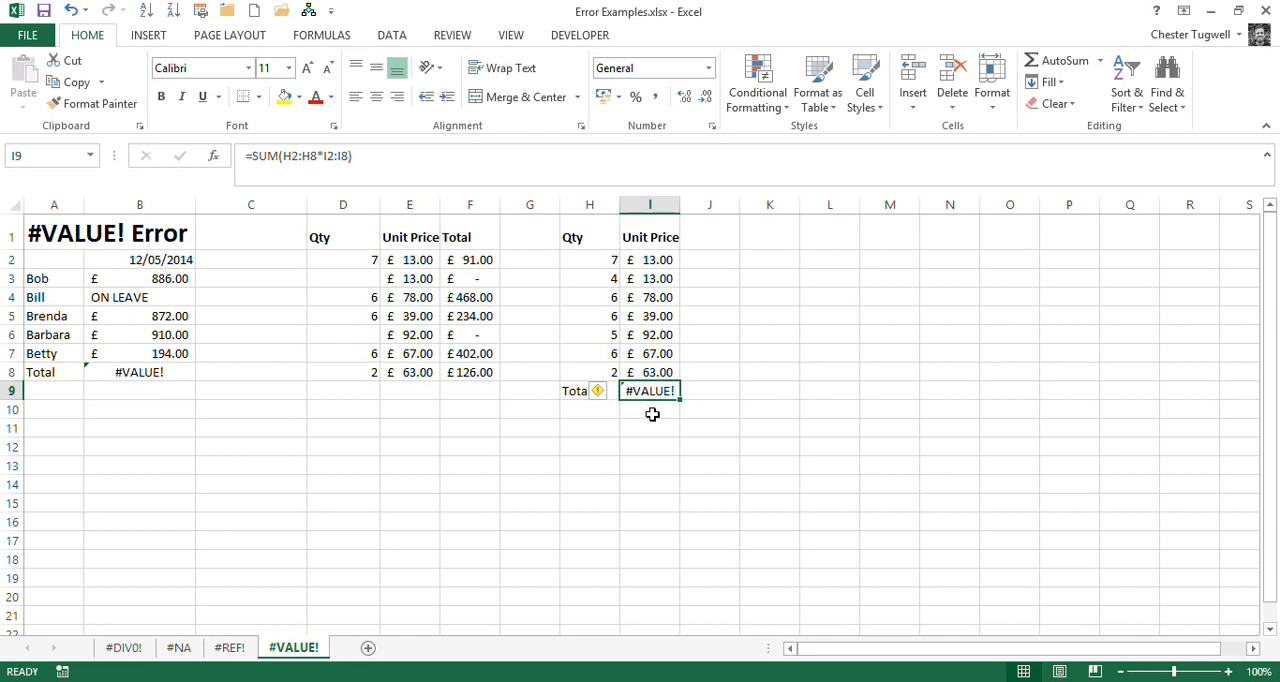
pyautogui.moveTo(641, 438)
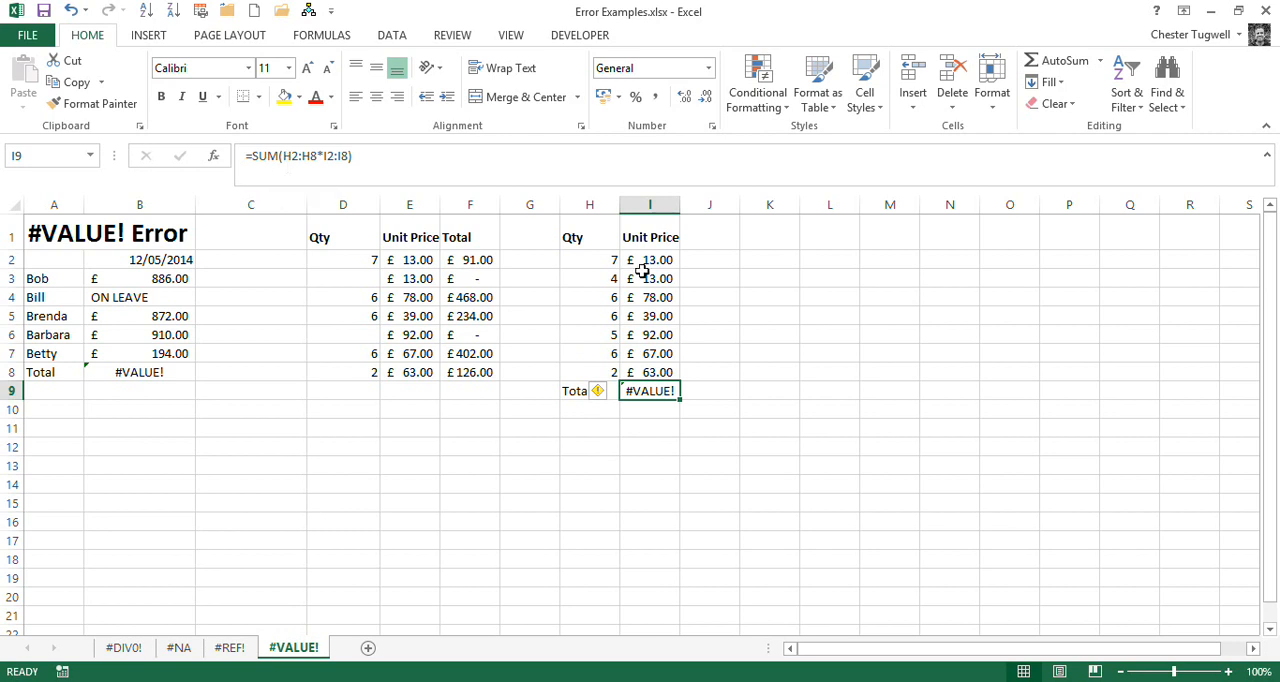
pyautogui.moveTo(599, 370)
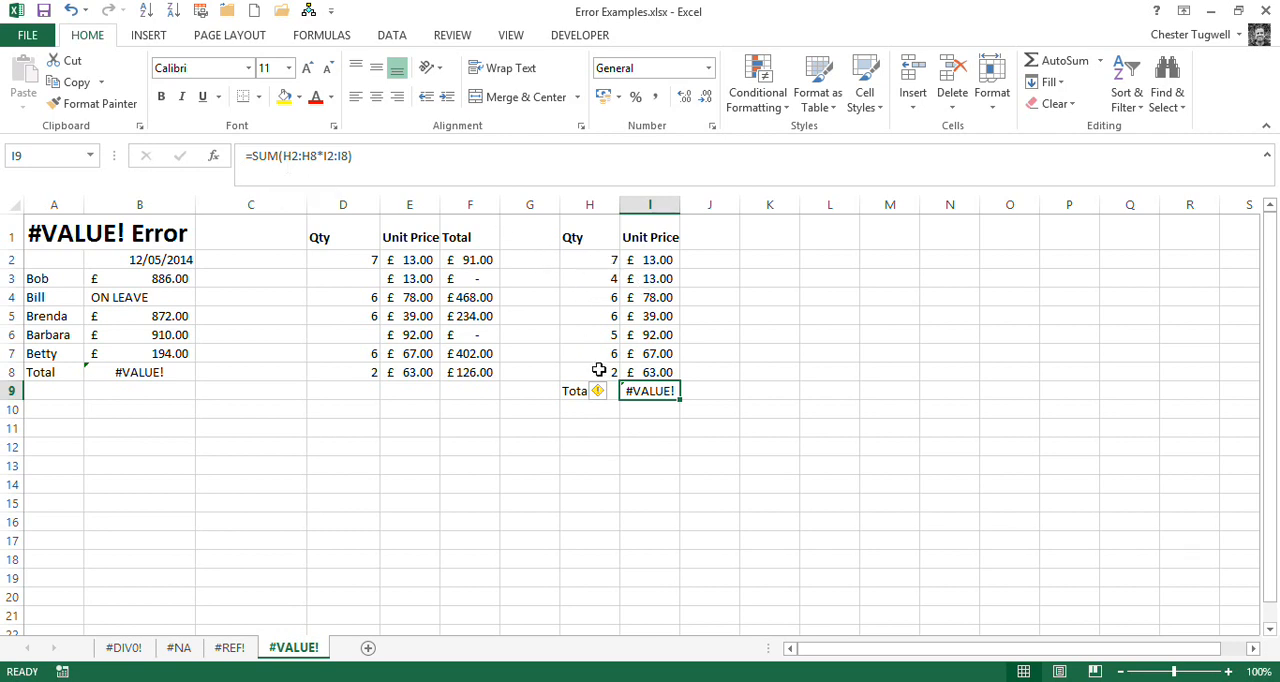
pyautogui.moveTo(676, 370)
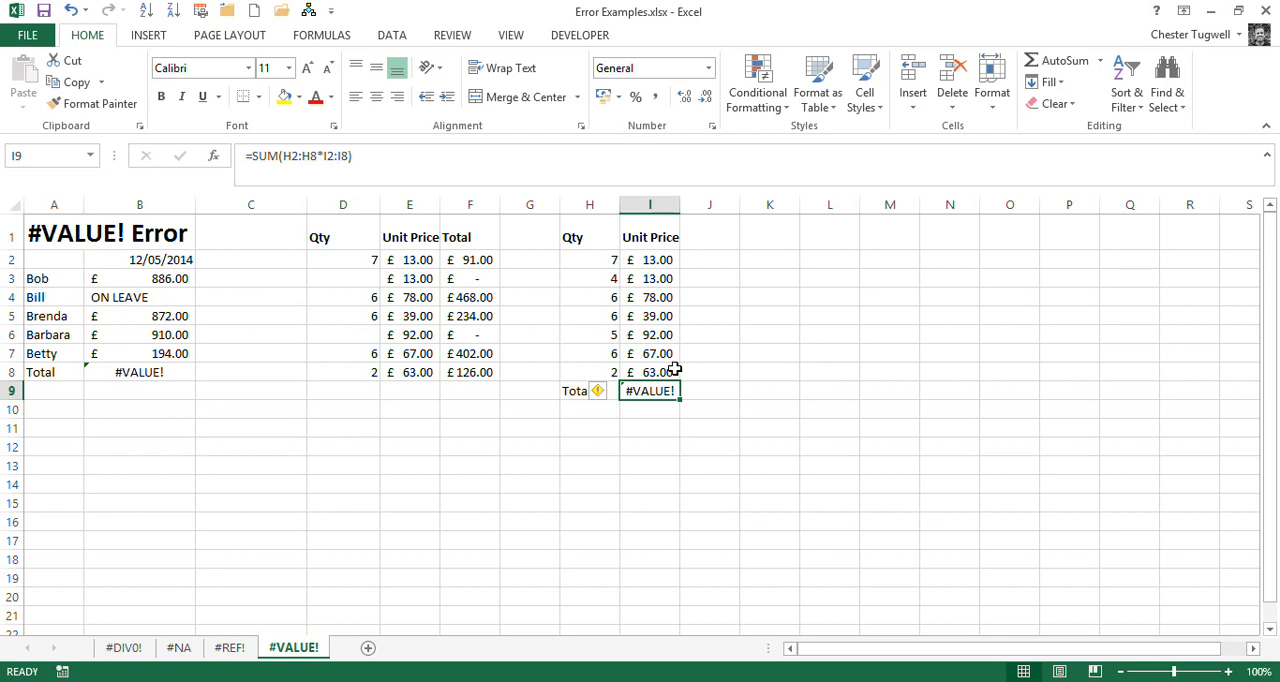
pyautogui.moveTo(352, 160)
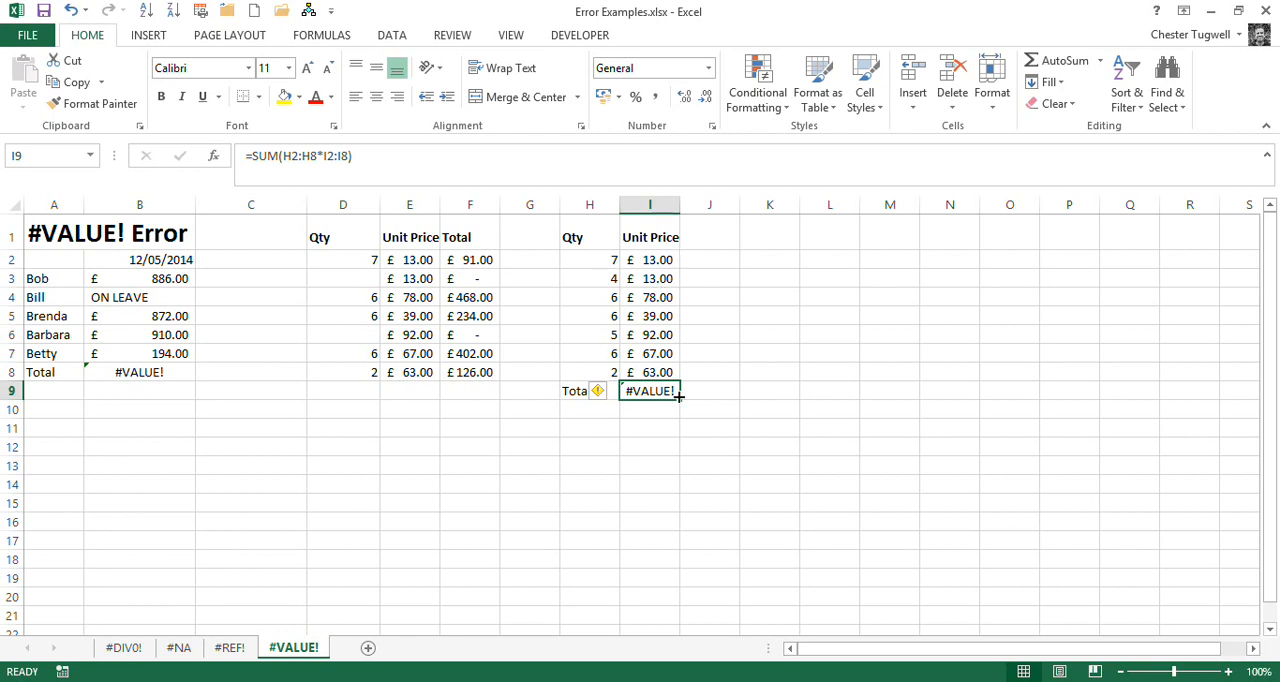
pyautogui.moveTo(705, 462)
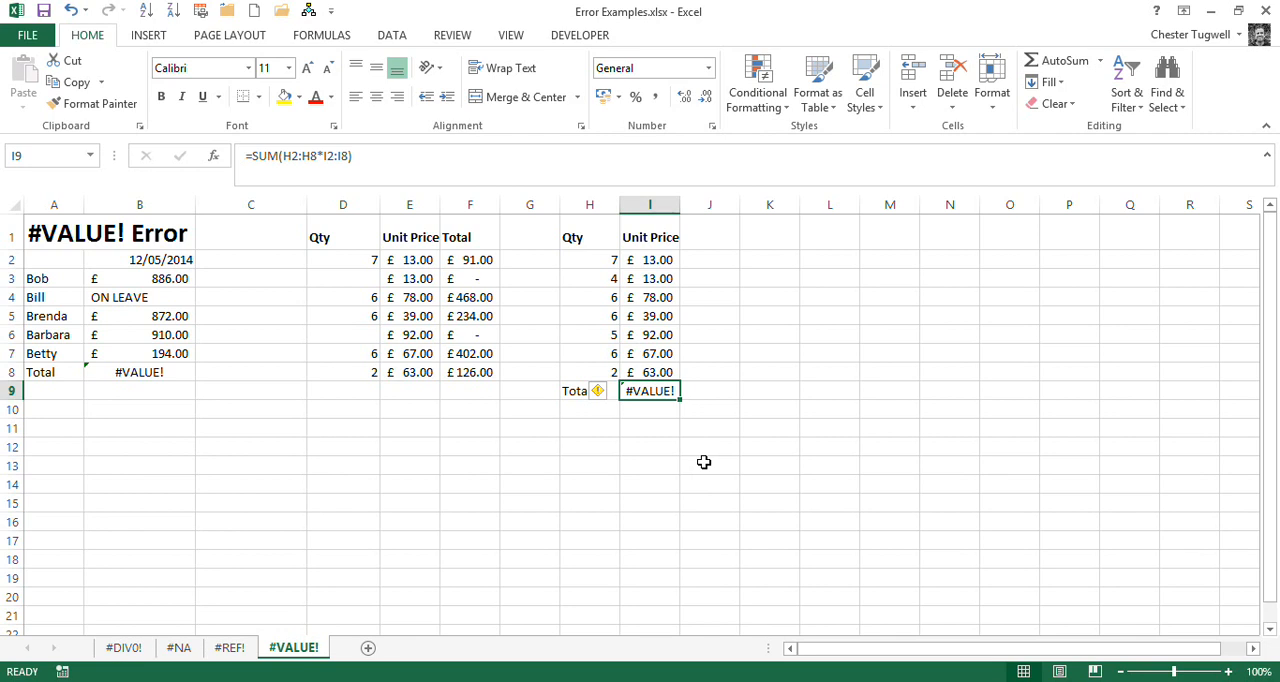
pyautogui.moveTo(307, 171)
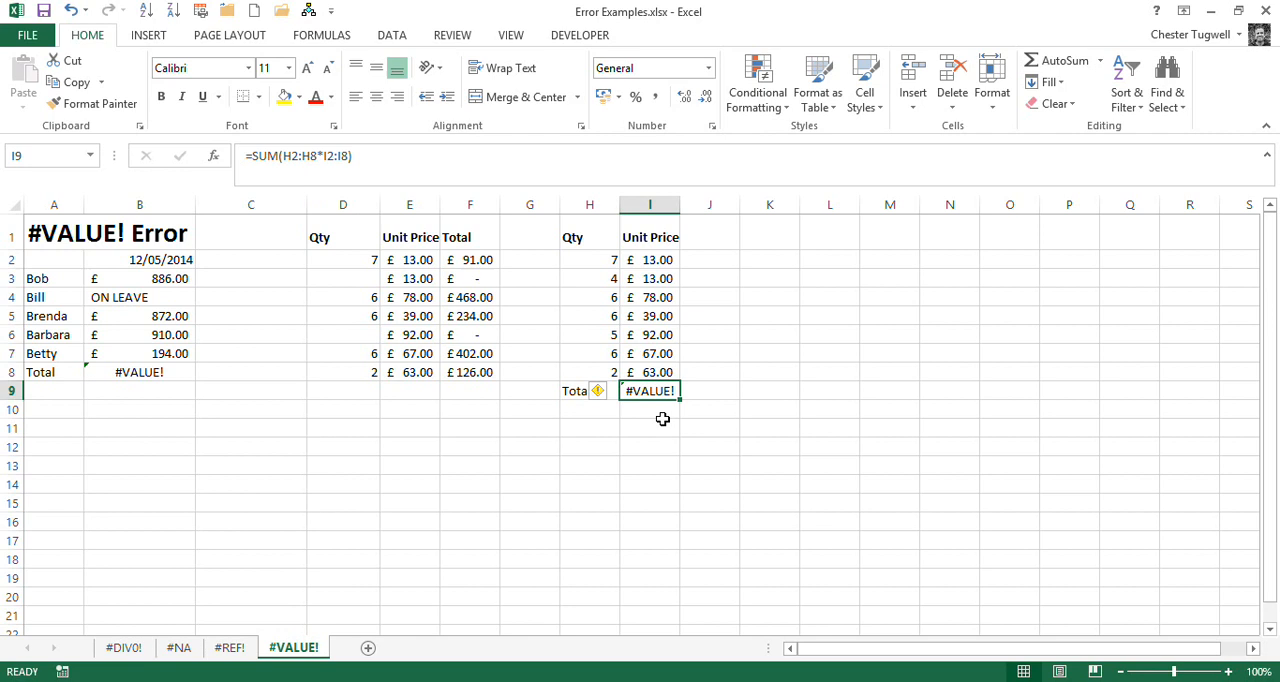
pyautogui.moveTo(515, 382)
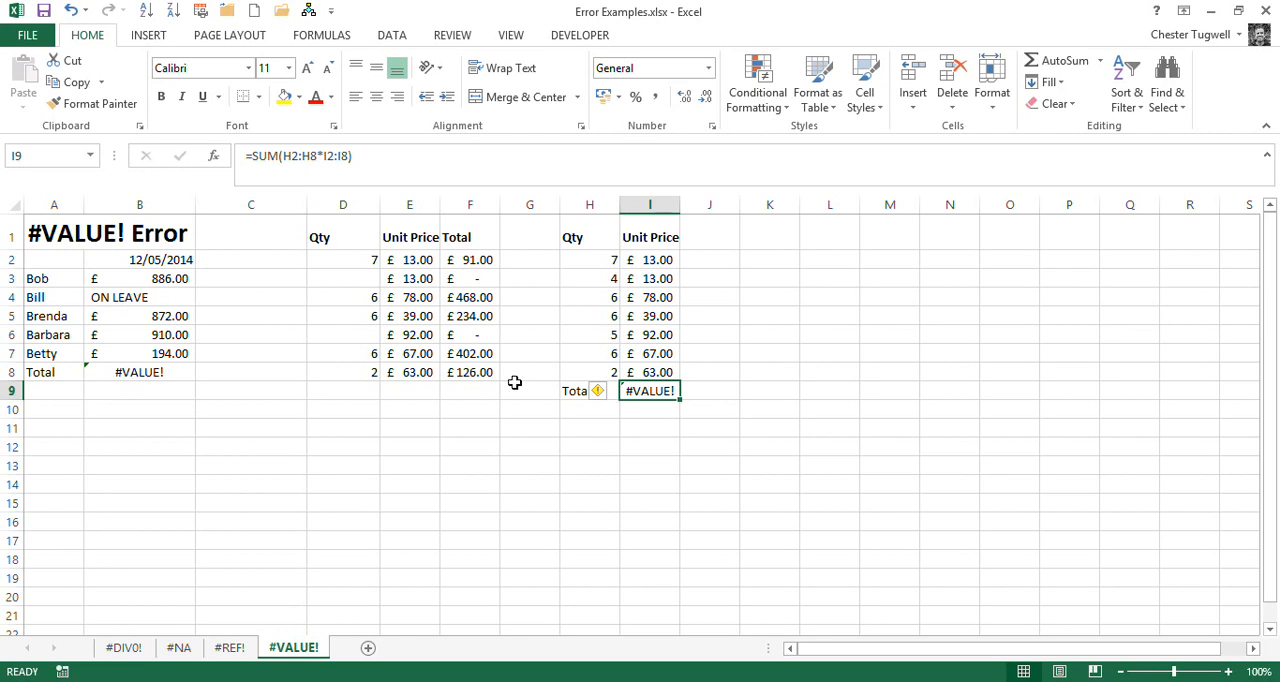
pyautogui.moveTo(599, 288)
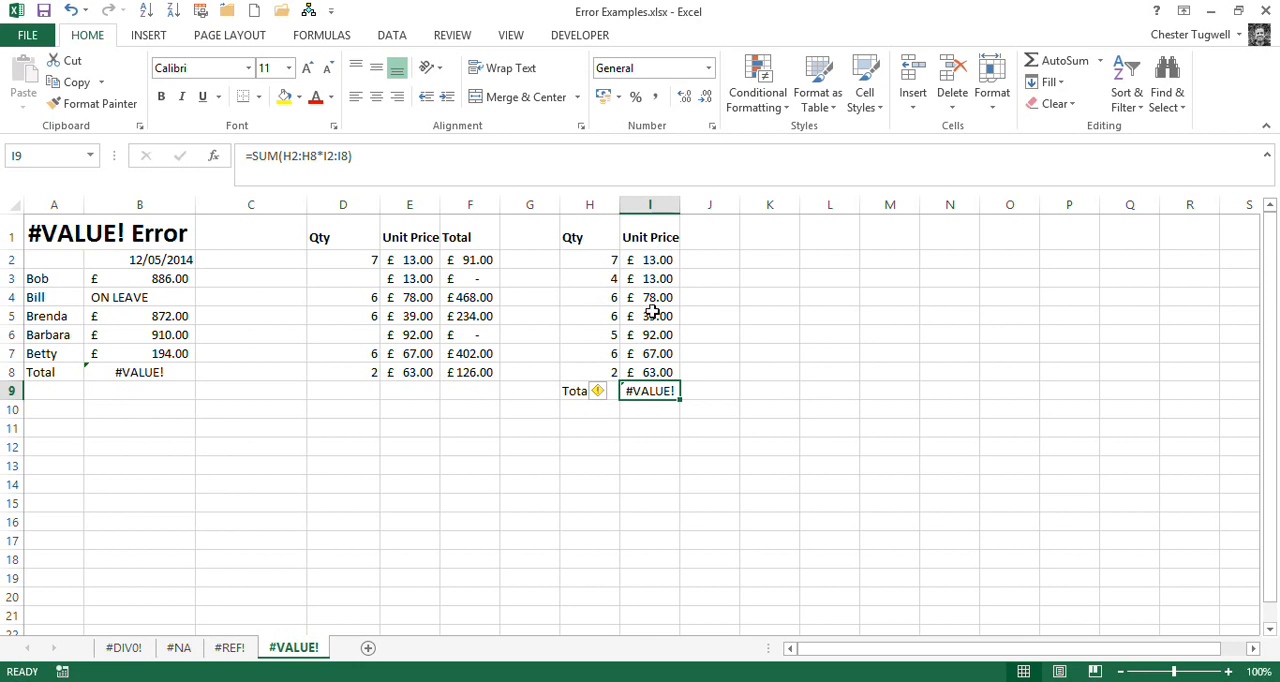
pyautogui.moveTo(595, 258)
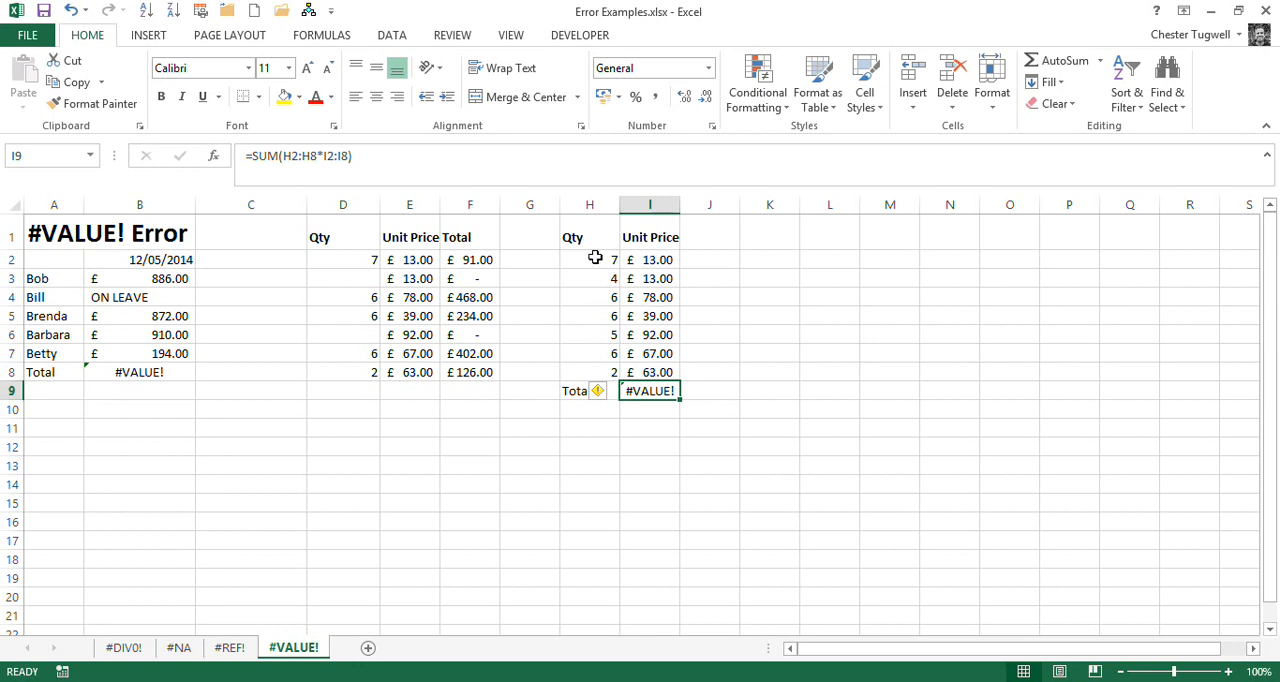
pyautogui.moveTo(383, 156)
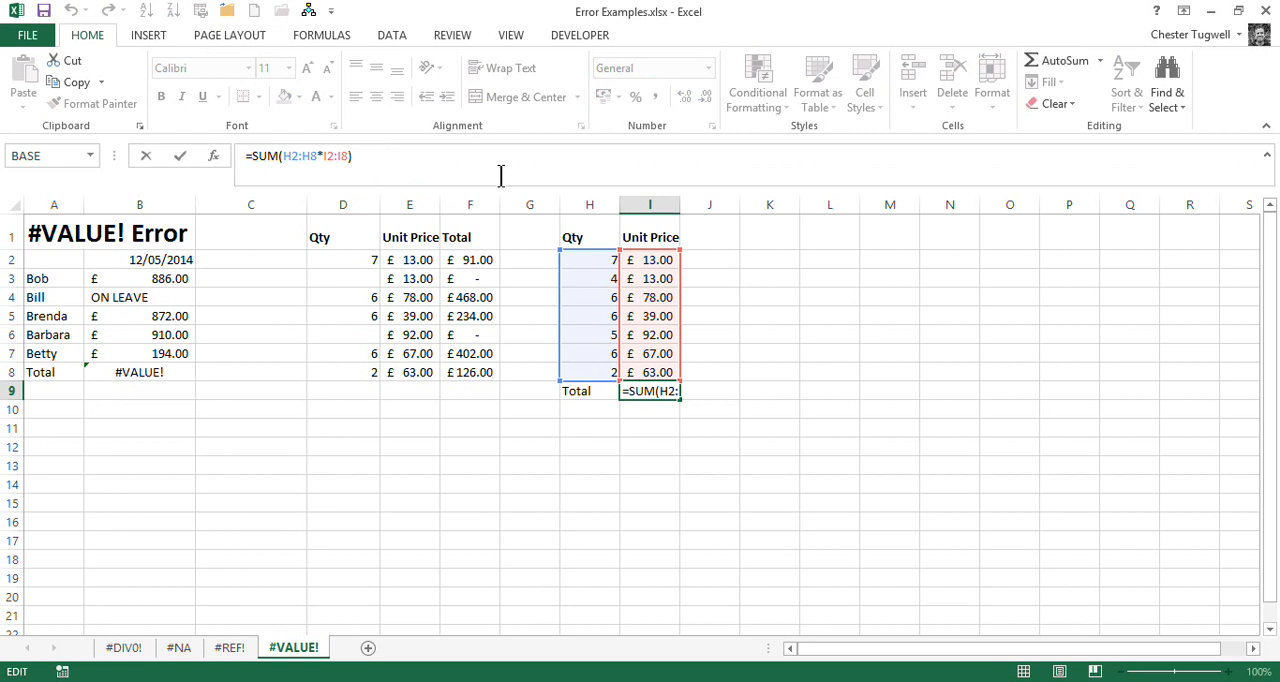
pyautogui.moveTo(390, 167)
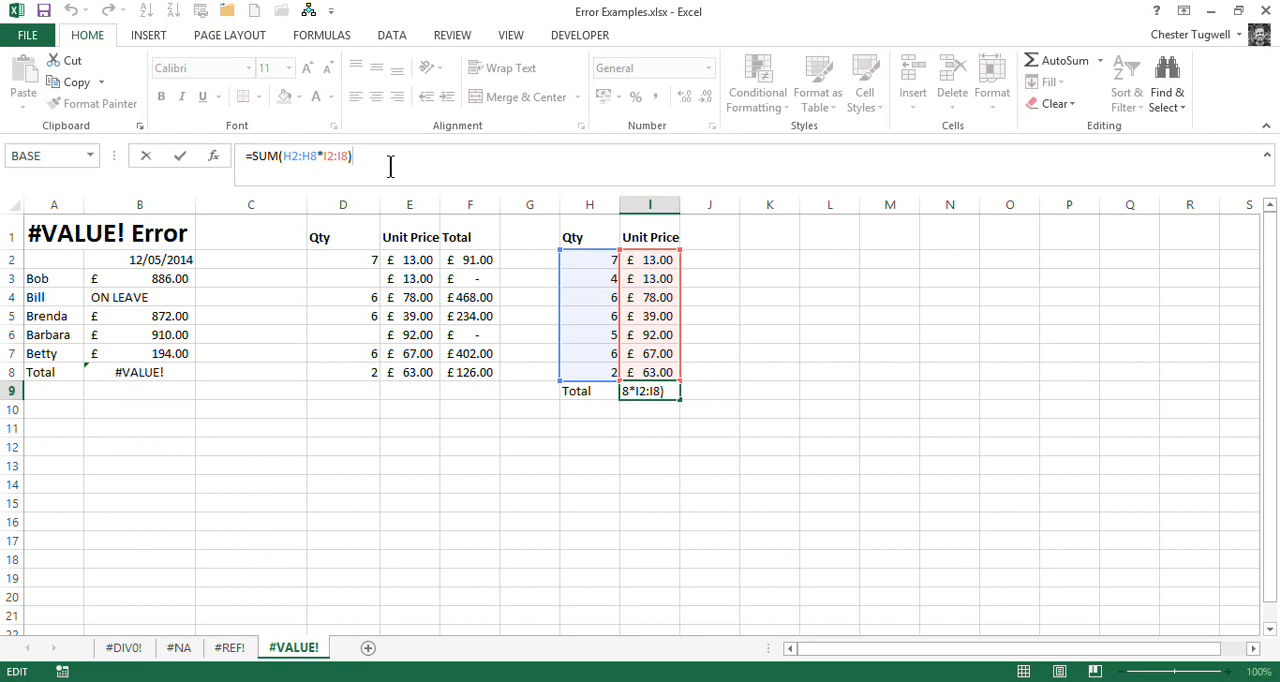
# Confirm =SUM(H2:H8*I2:I8) in I9 as an array formula returning 1833
pyautogui.press('ctrl+shift+enter')
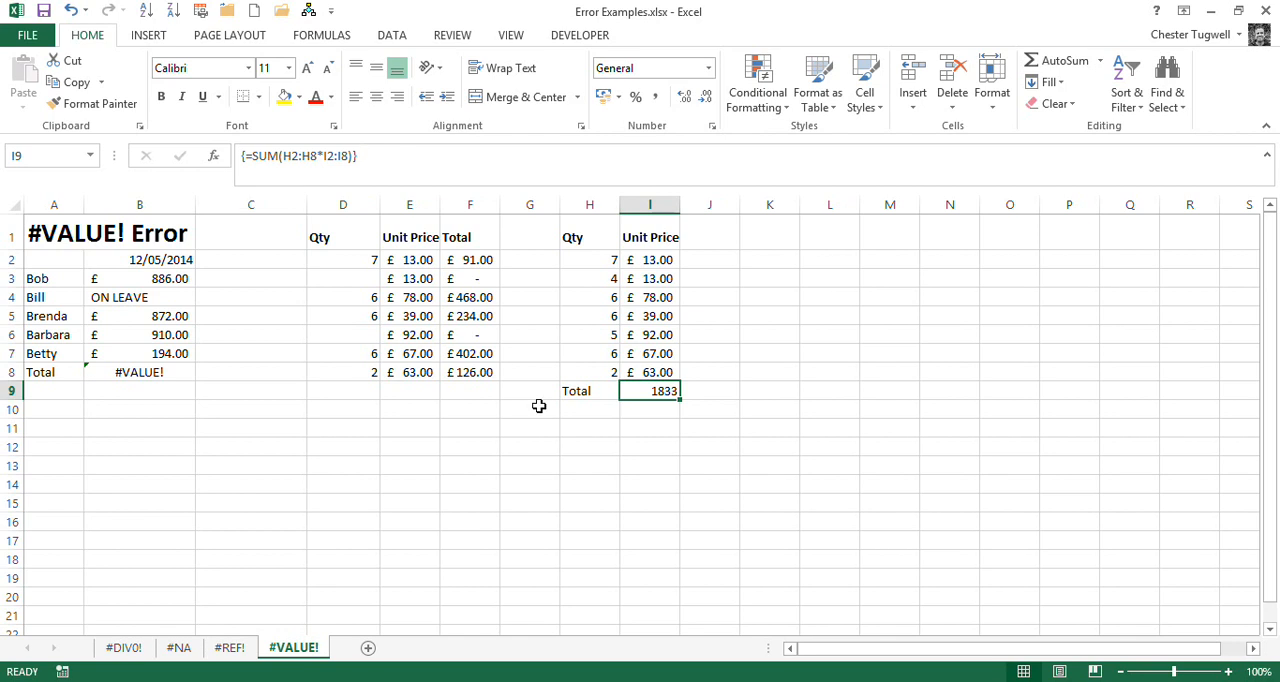
pyautogui.moveTo(668, 390)
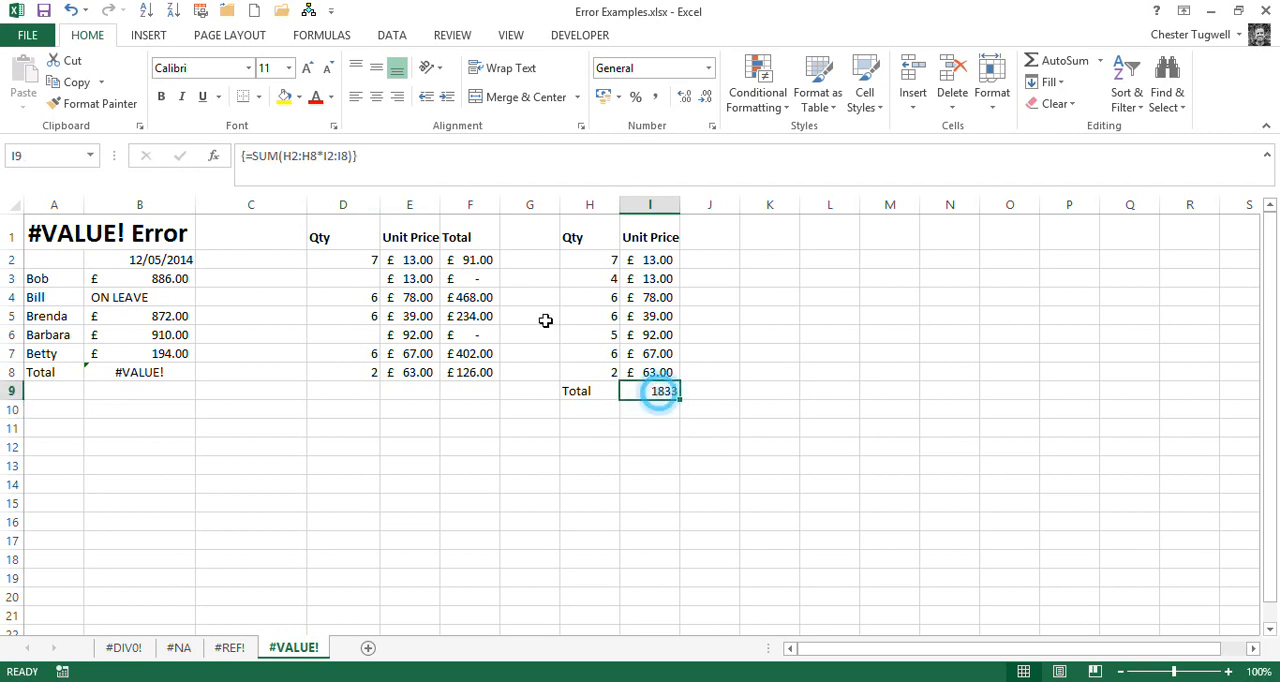
pyautogui.doubleClick(663, 391)
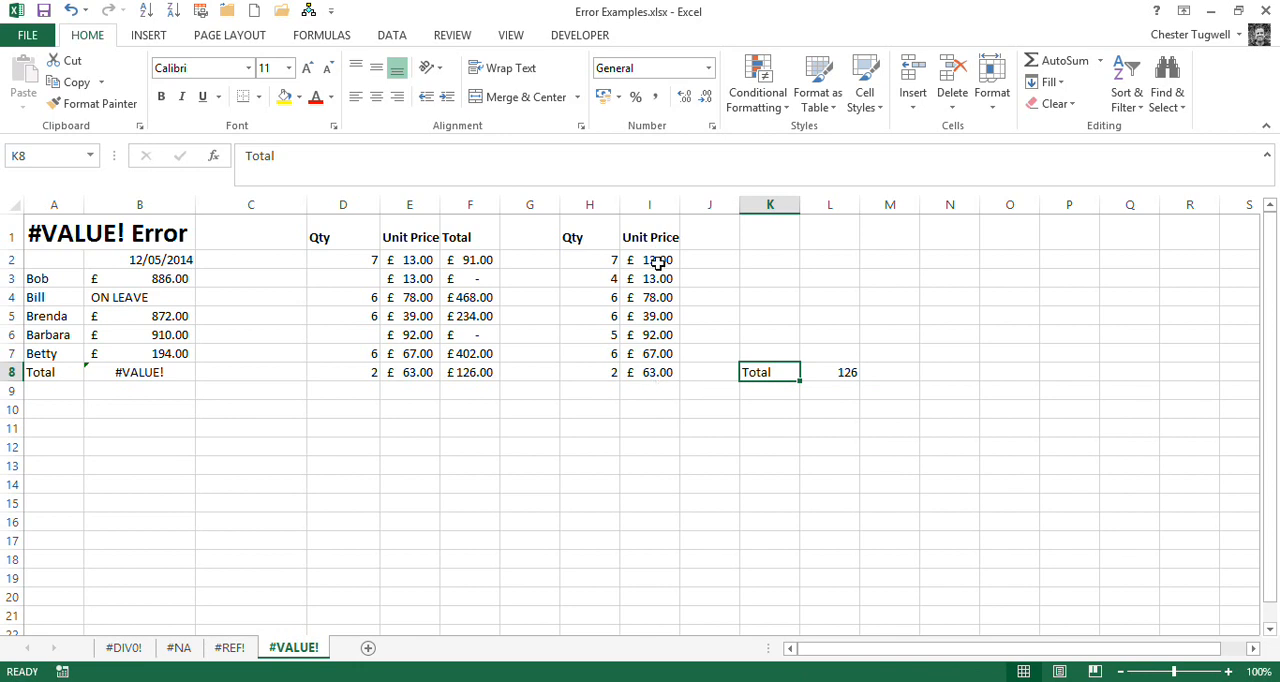
pyautogui.moveTo(657, 385)
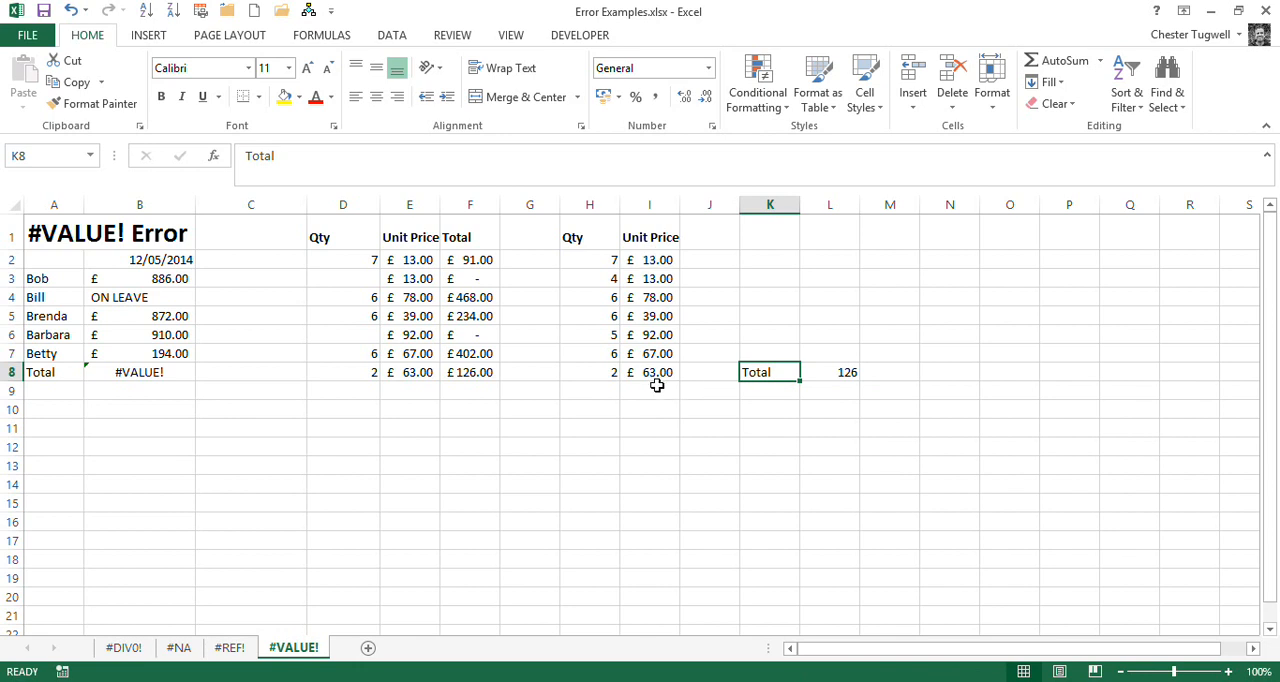
pyautogui.moveTo(659, 391)
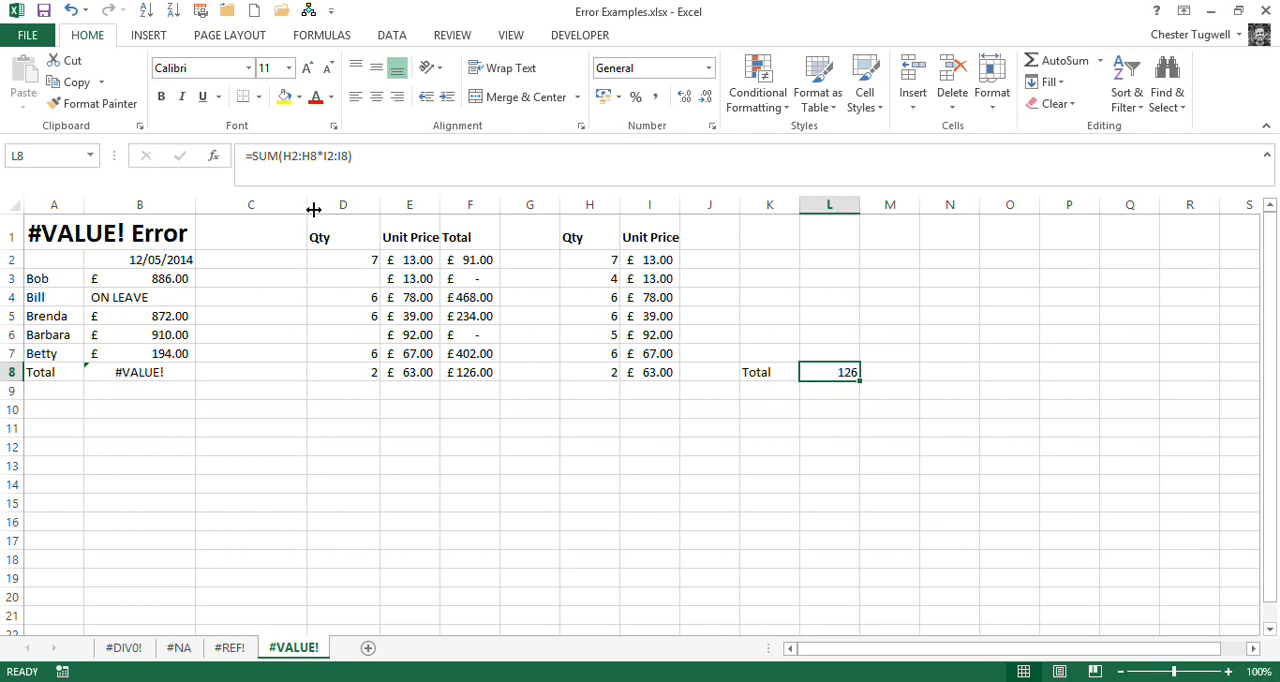
pyautogui.moveTo(362, 158)
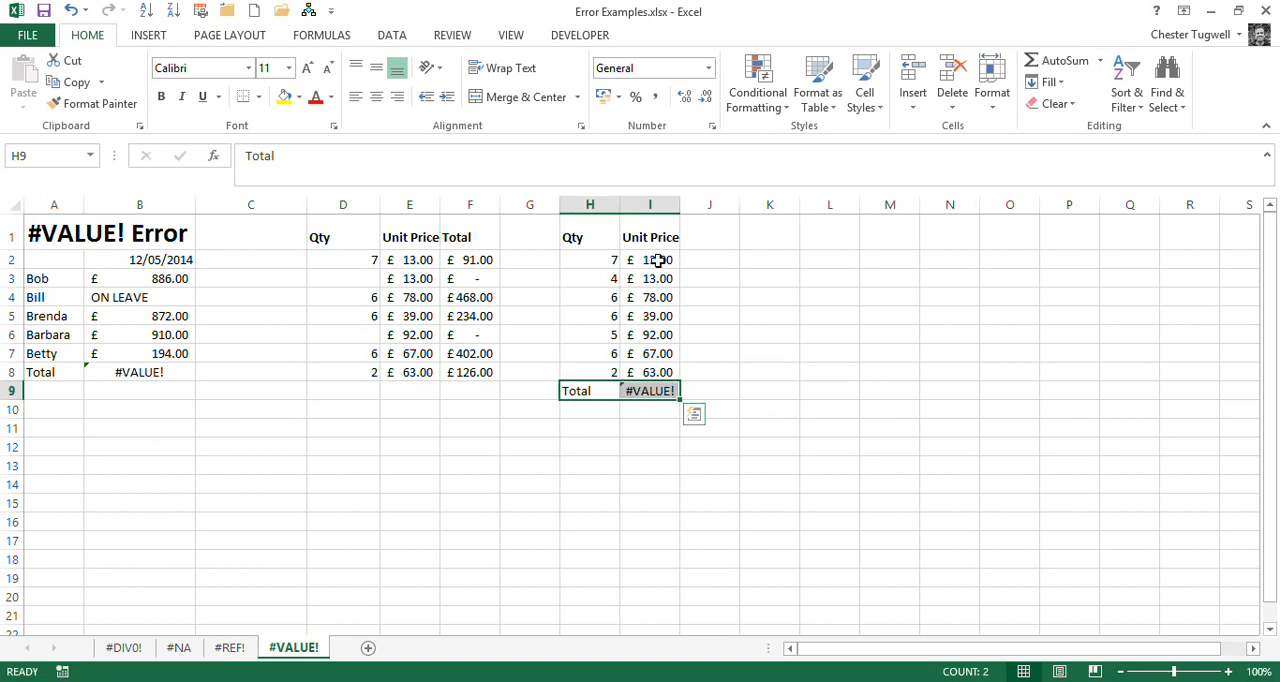
pyautogui.moveTo(645, 362)
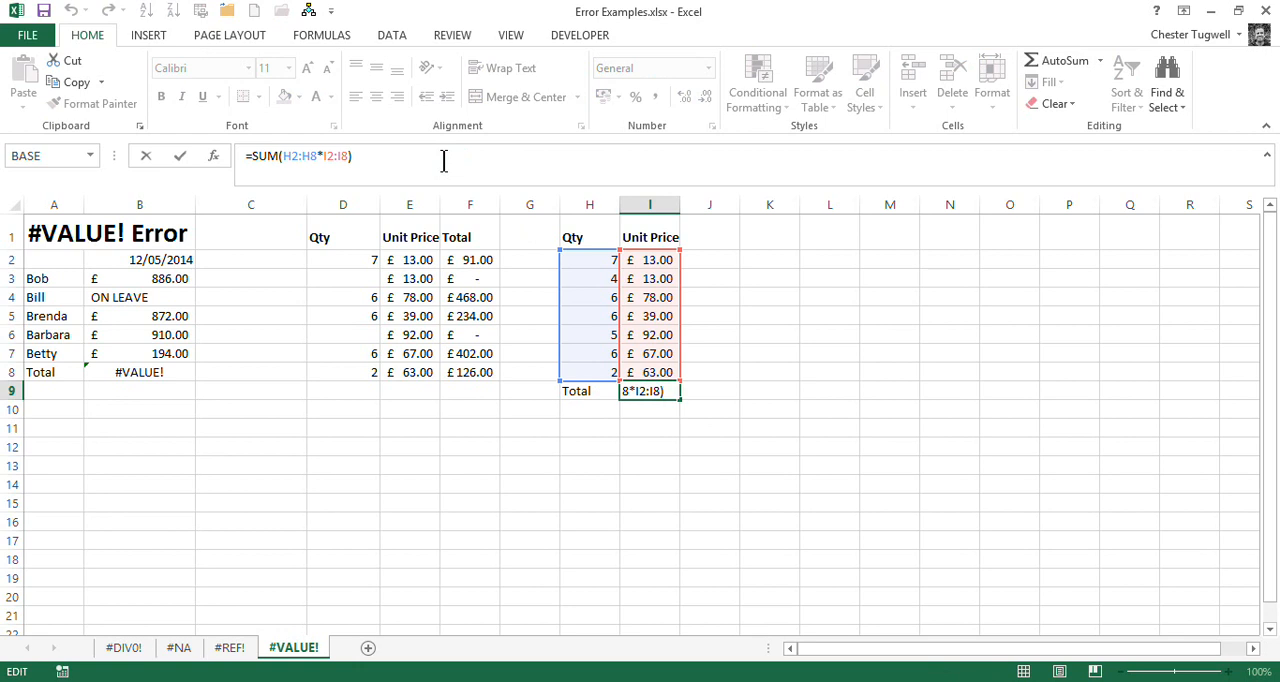
# Re-enter the I9 total as an array formula giving 1833
pyautogui.press('Ctrl+Shift+Enter')
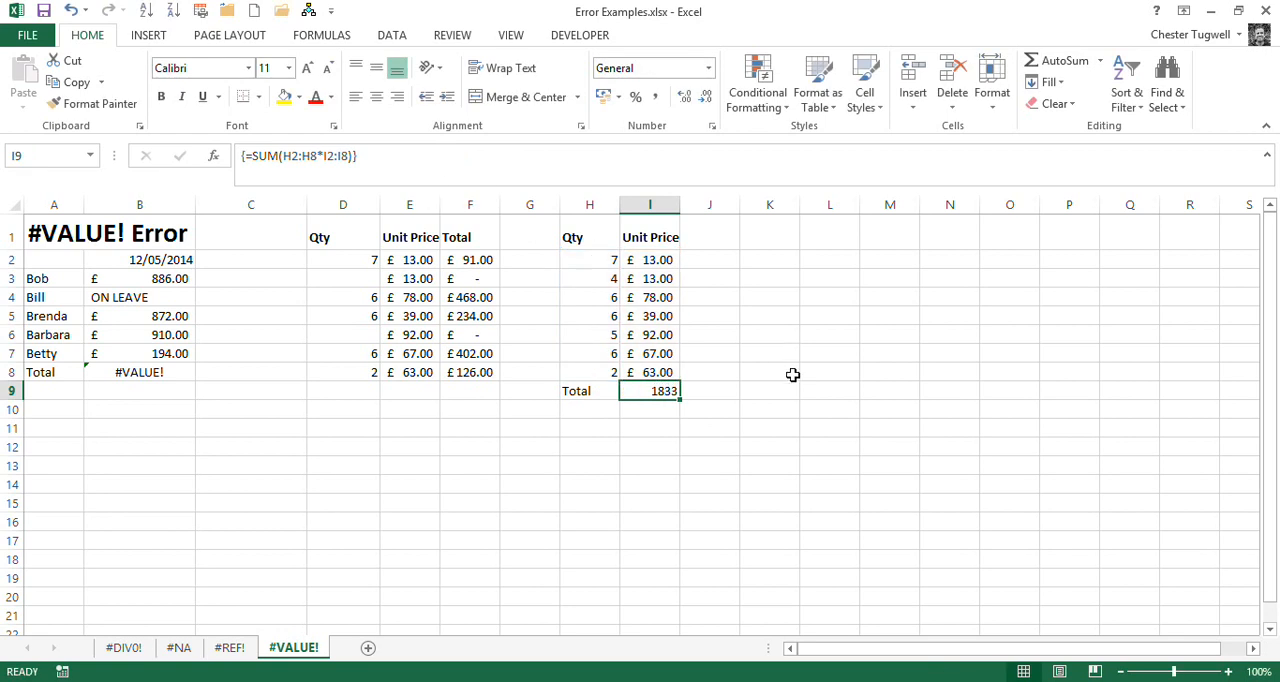
pyautogui.click(769, 371)
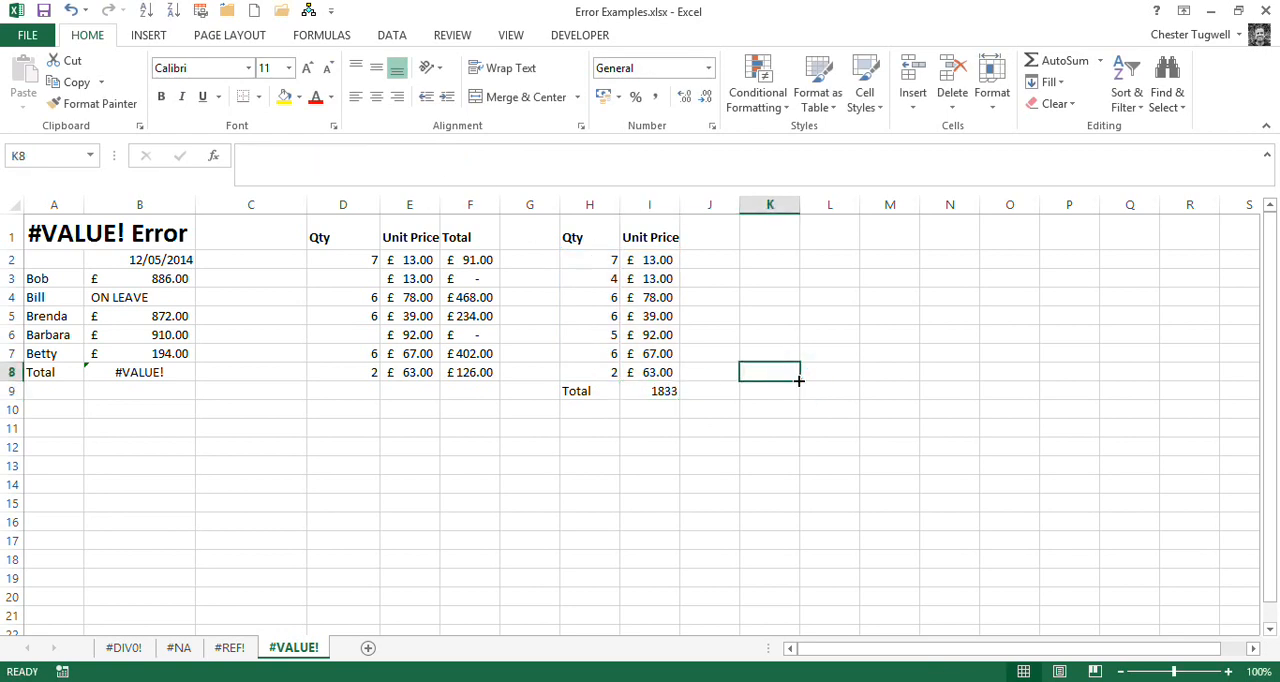